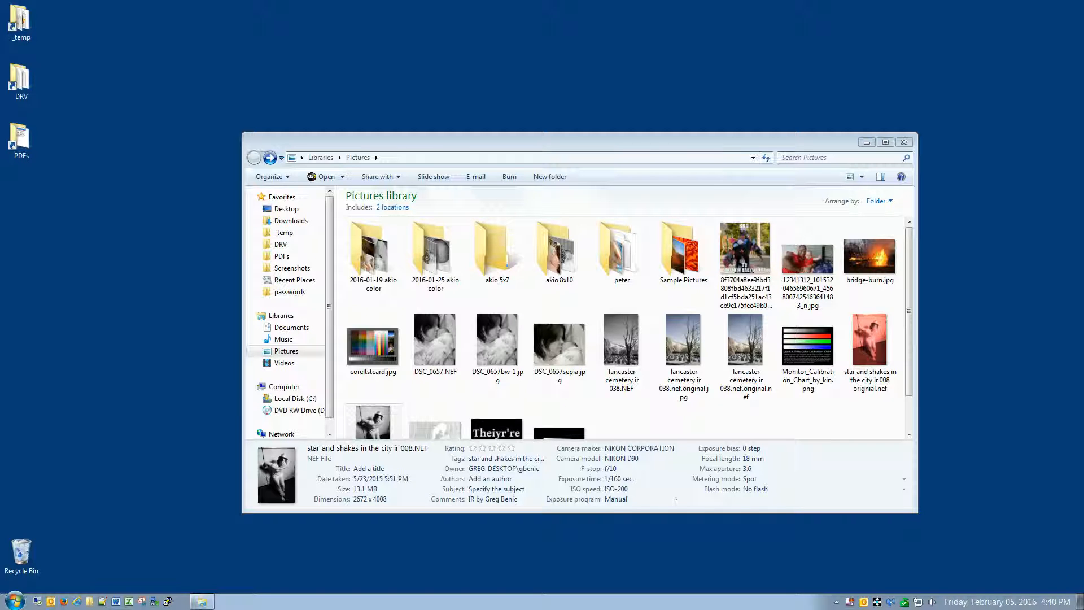
mouse_move(694, 212)
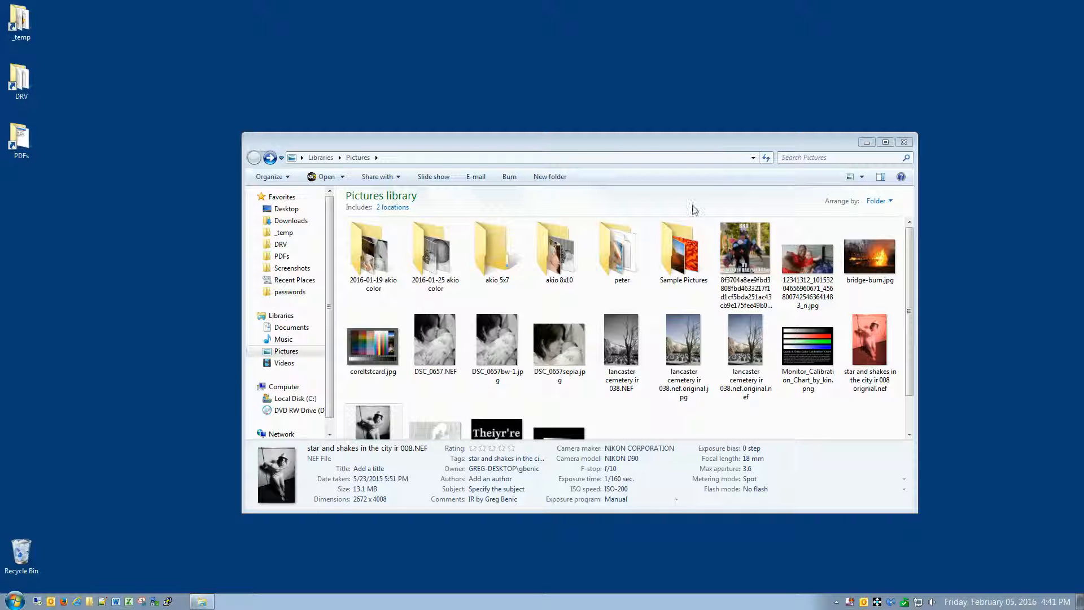
Open the infrared NEF portrait 'star and shakes in the city ir 008' from the Pictures library into Capture NX 2.
double_click(869, 339)
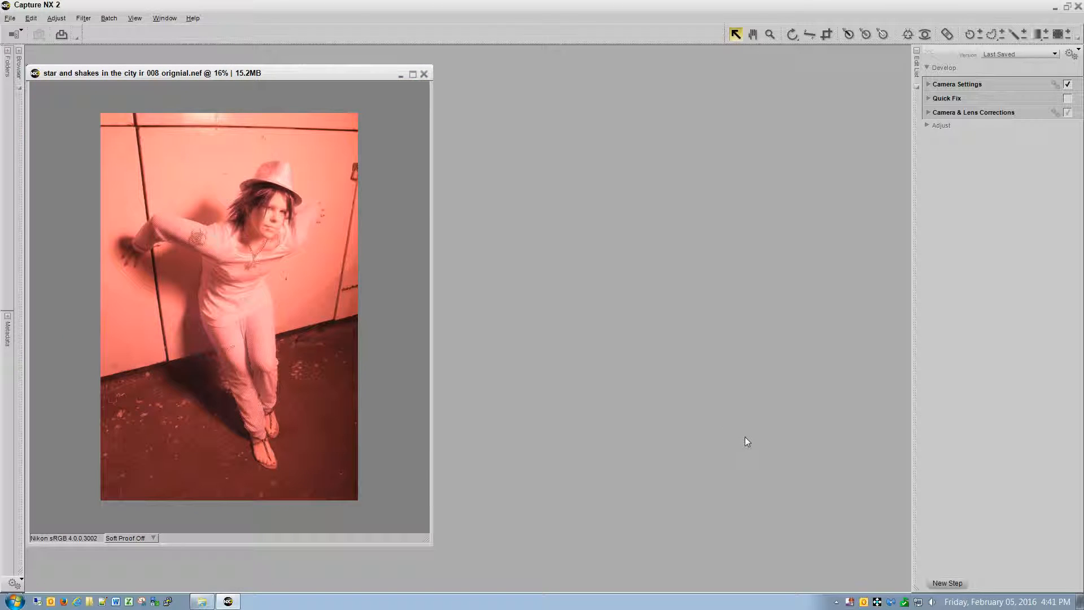
mouse_move(635, 249)
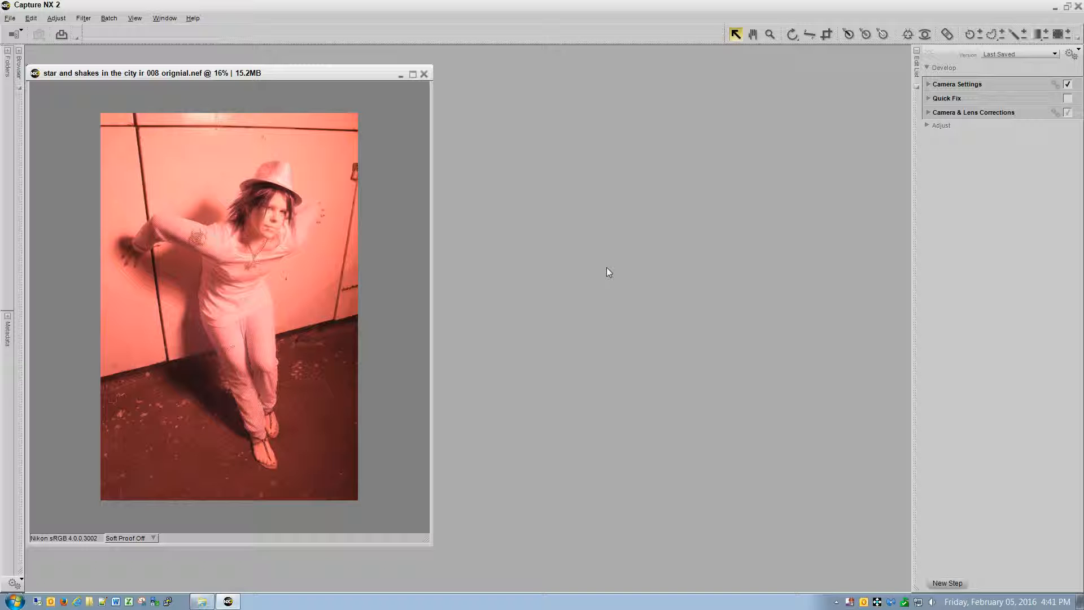
mouse_move(869, 162)
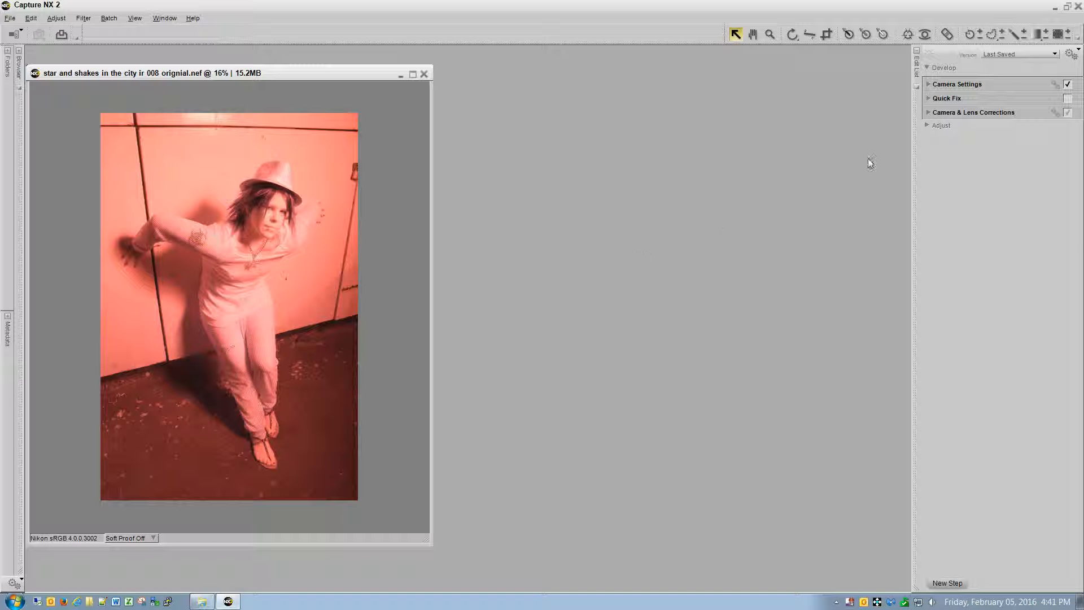
Set white balance by a marquee-sampled gray point, removing the red infrared cast.
click(957, 84)
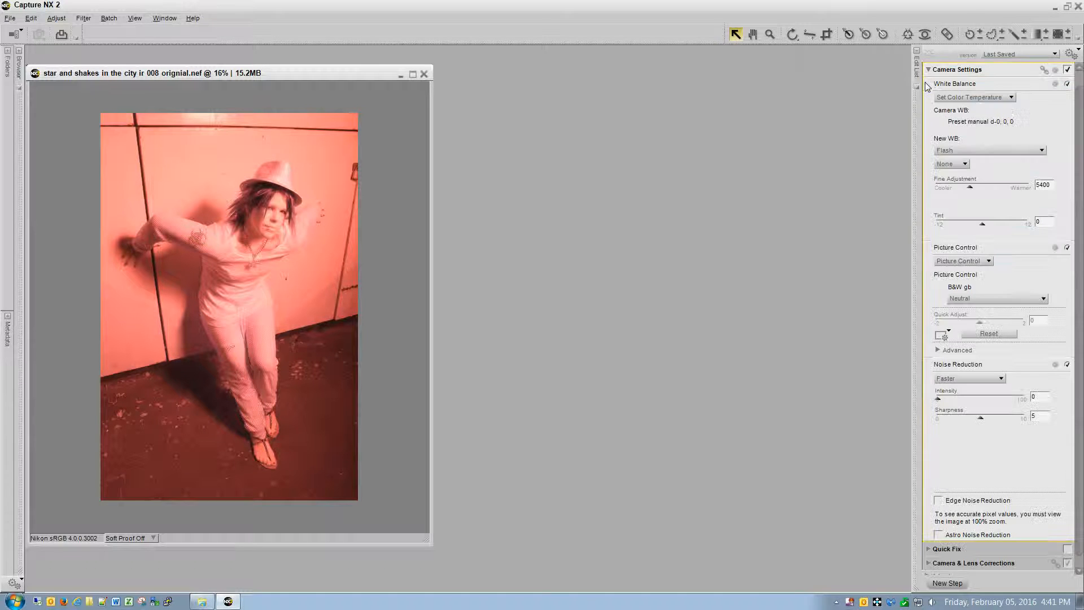
click(1012, 98)
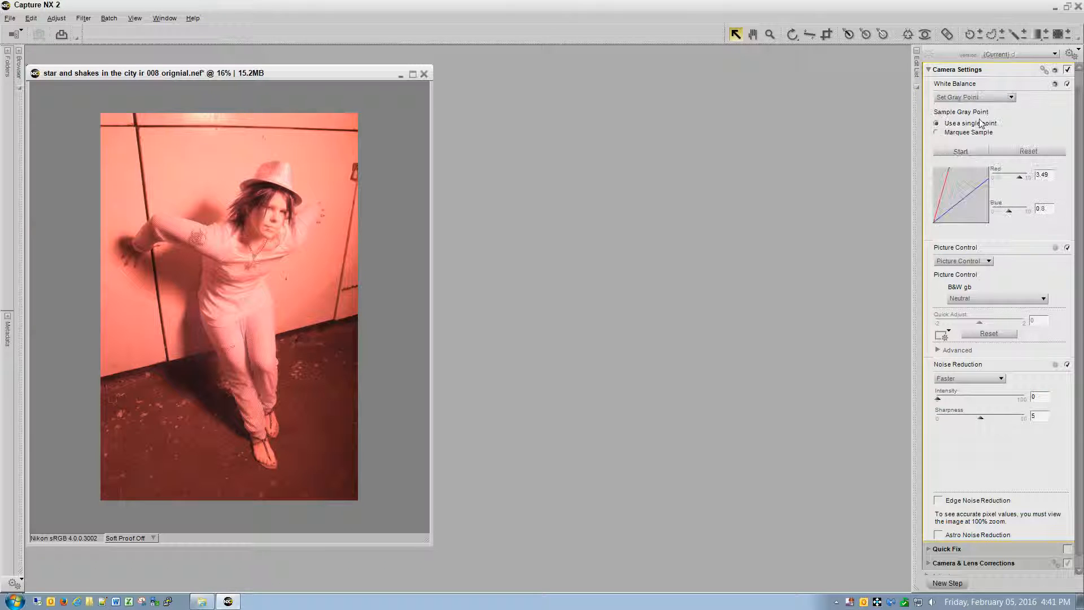
click(937, 132)
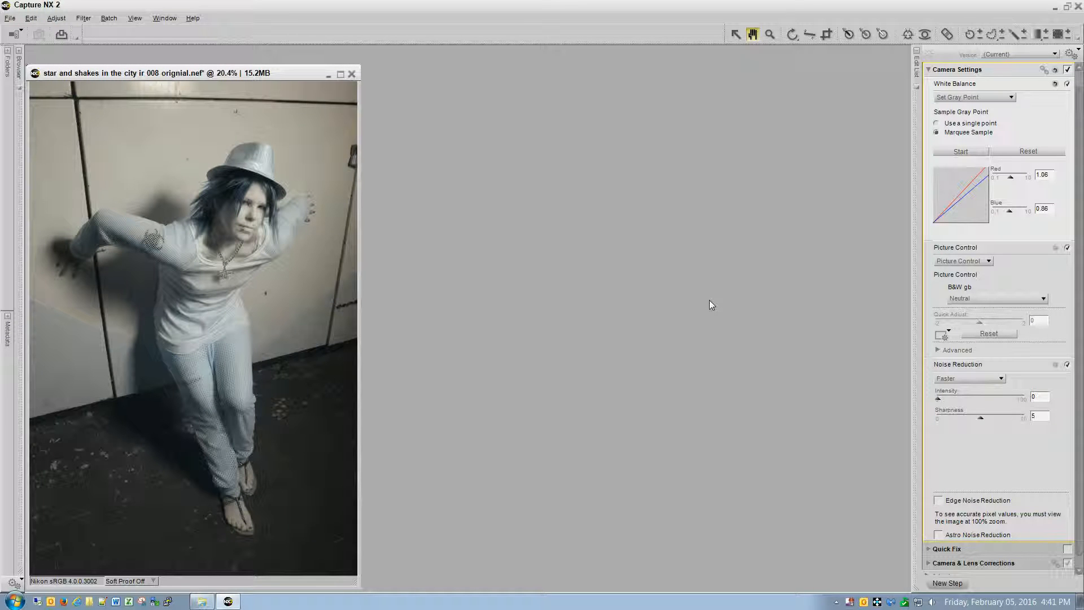
mouse_move(732, 276)
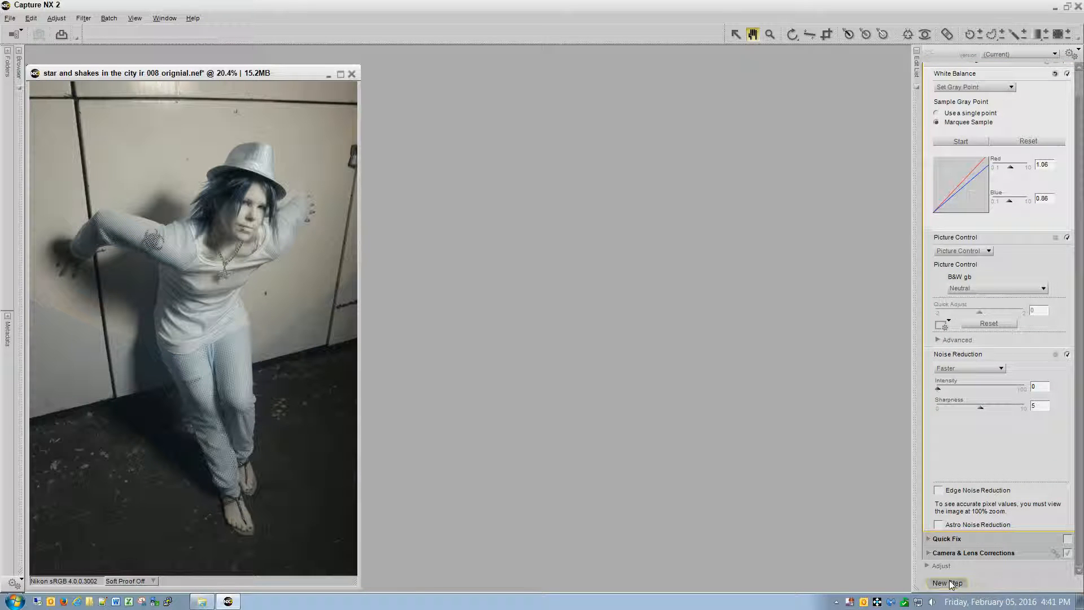
Straighten the photo along a vertical wall seam, rotating it -1.05 degrees.
click(946, 582)
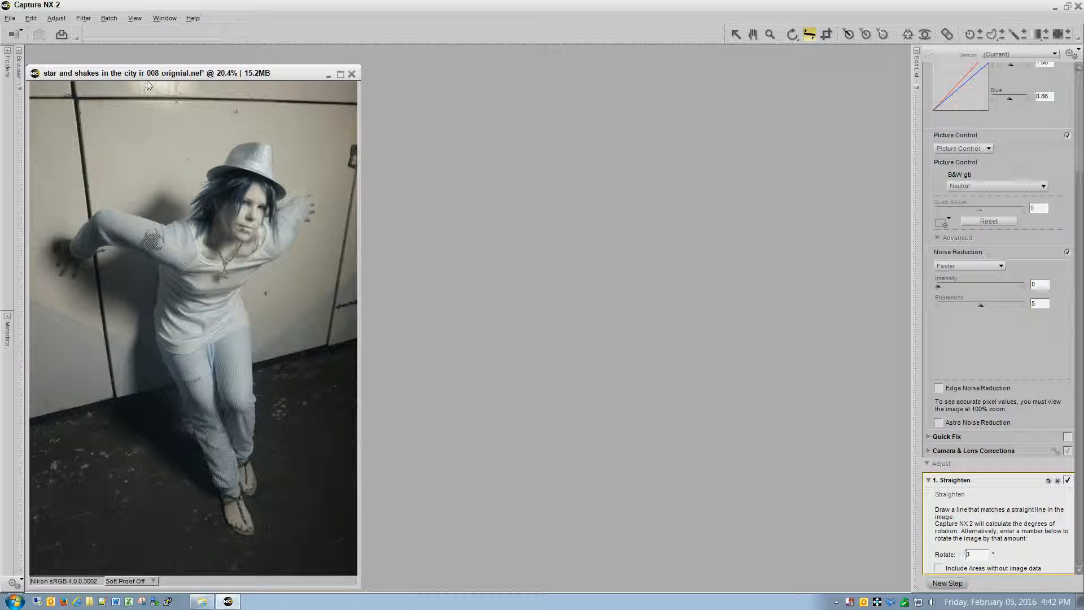
drag(72, 98, 315, 120)
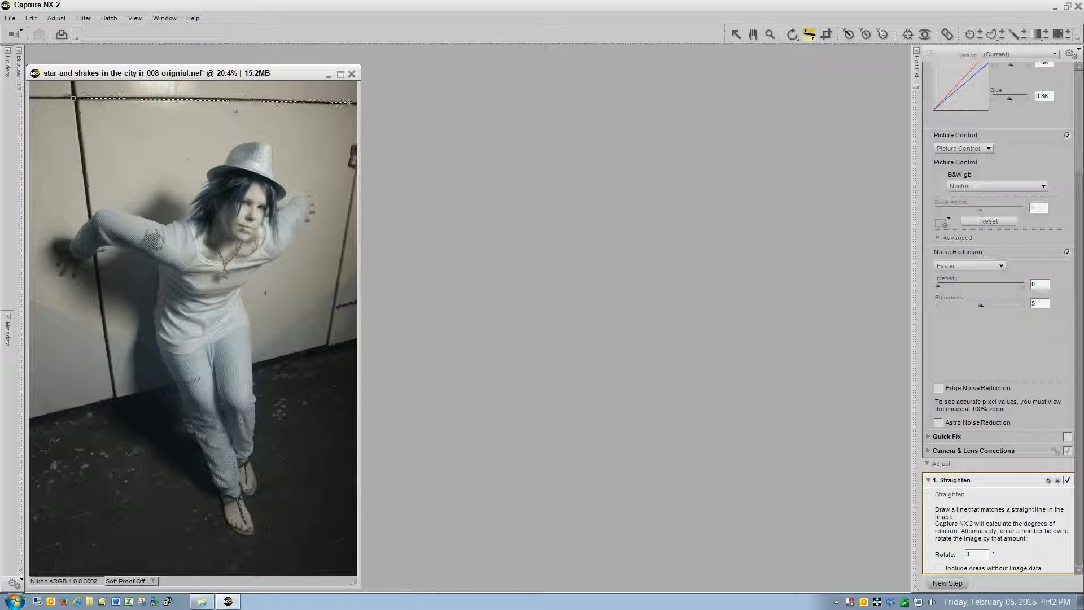
drag(73, 100, 351, 99)
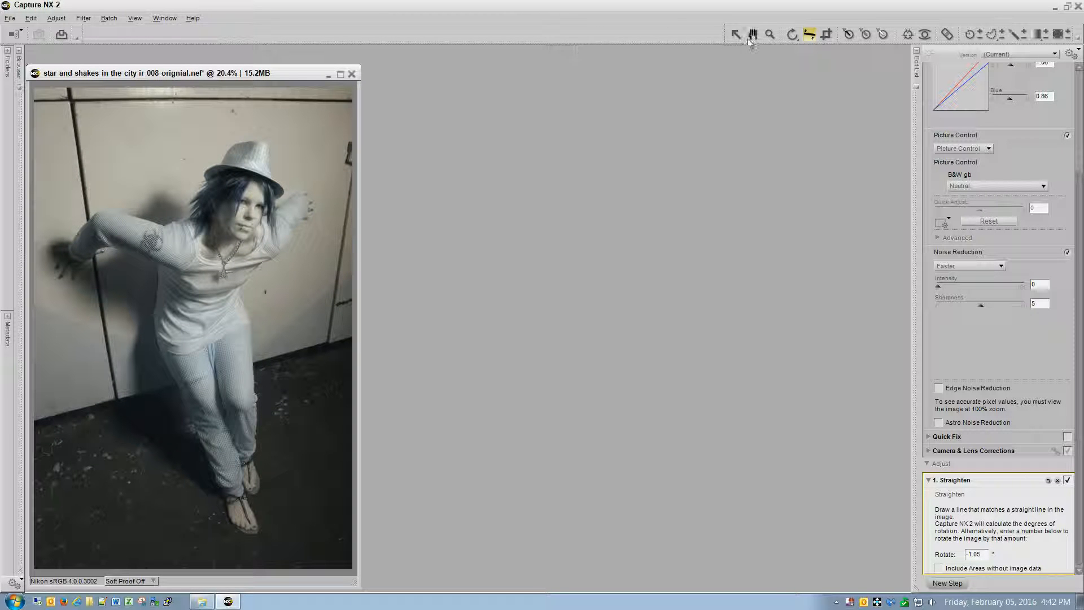
click(752, 34)
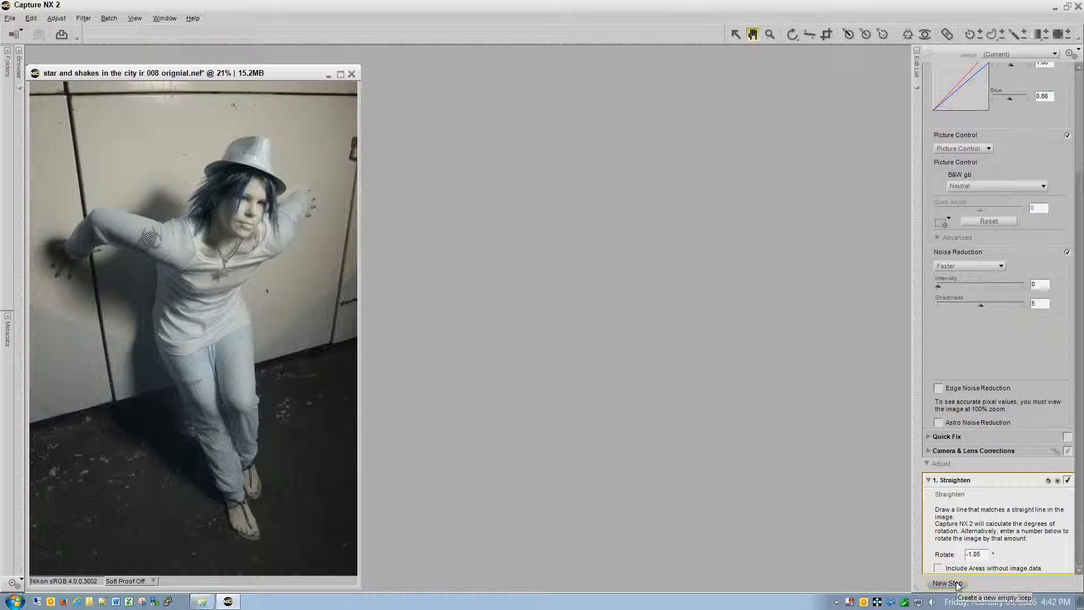
Crop the straightened portrait to a 4x6 Portrait fixed aspect ratio, trimming the tilted edges.
click(947, 582)
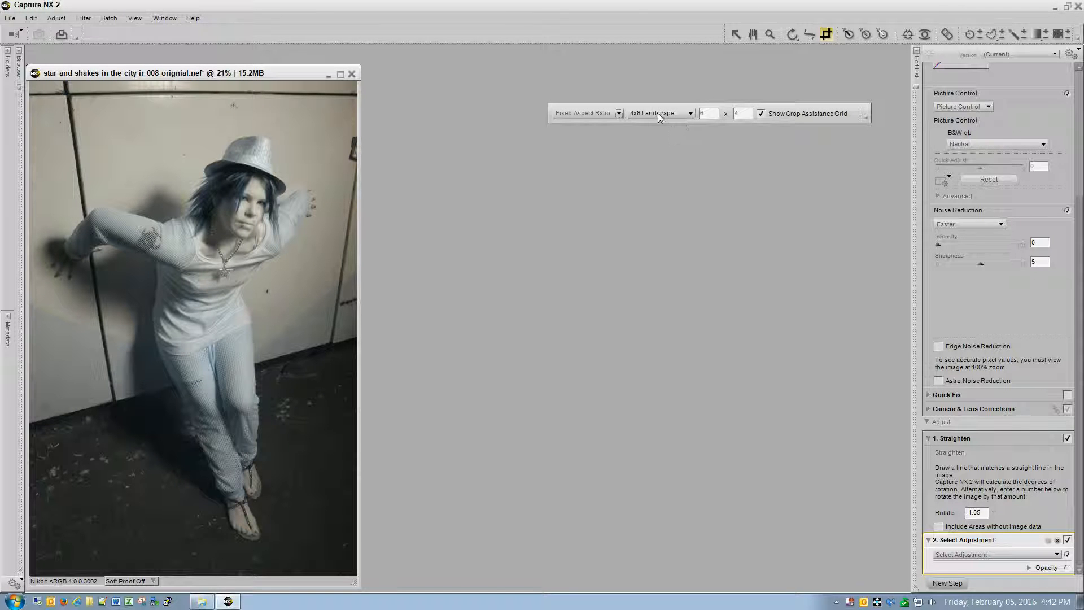
click(689, 113)
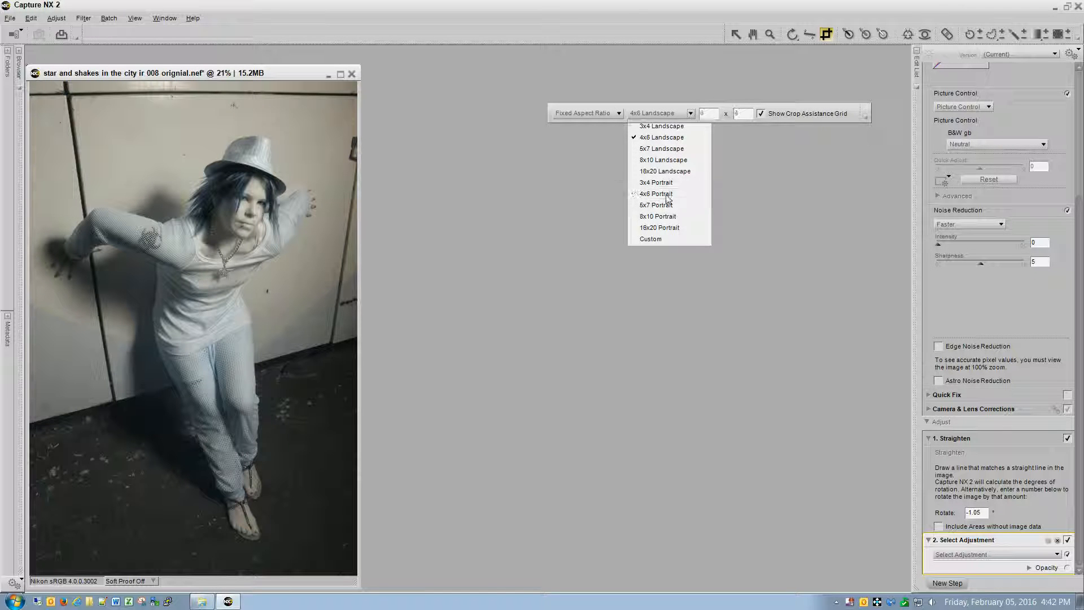
click(655, 193)
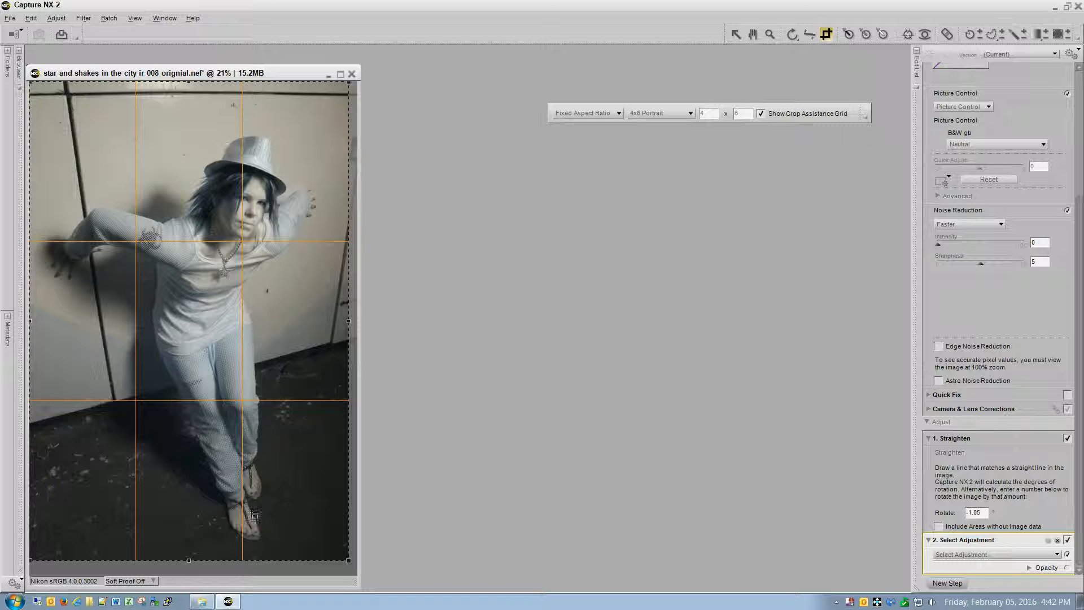
click(735, 34)
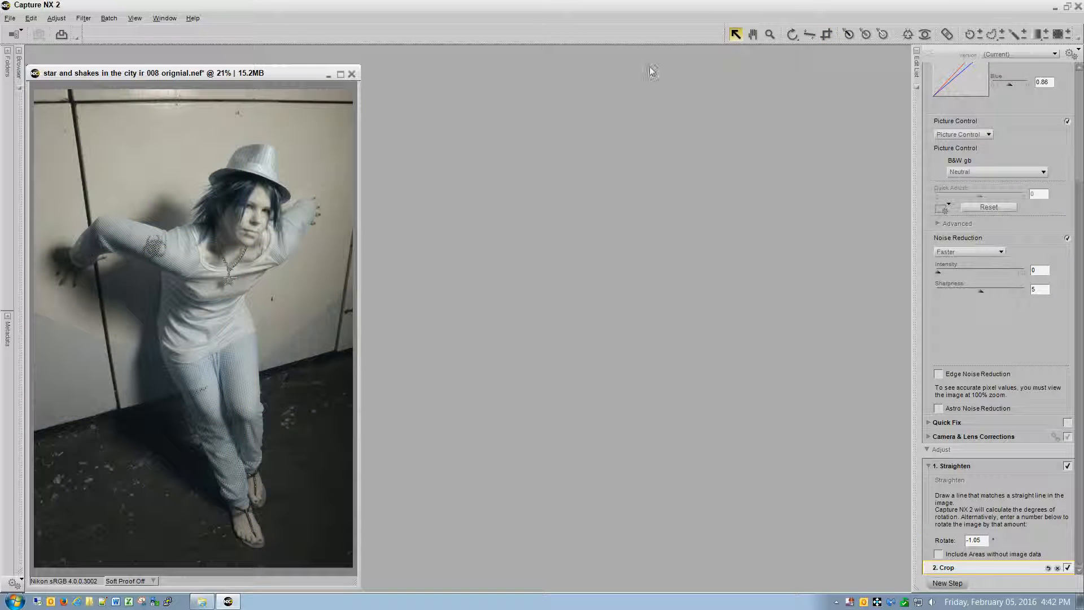
click(752, 33)
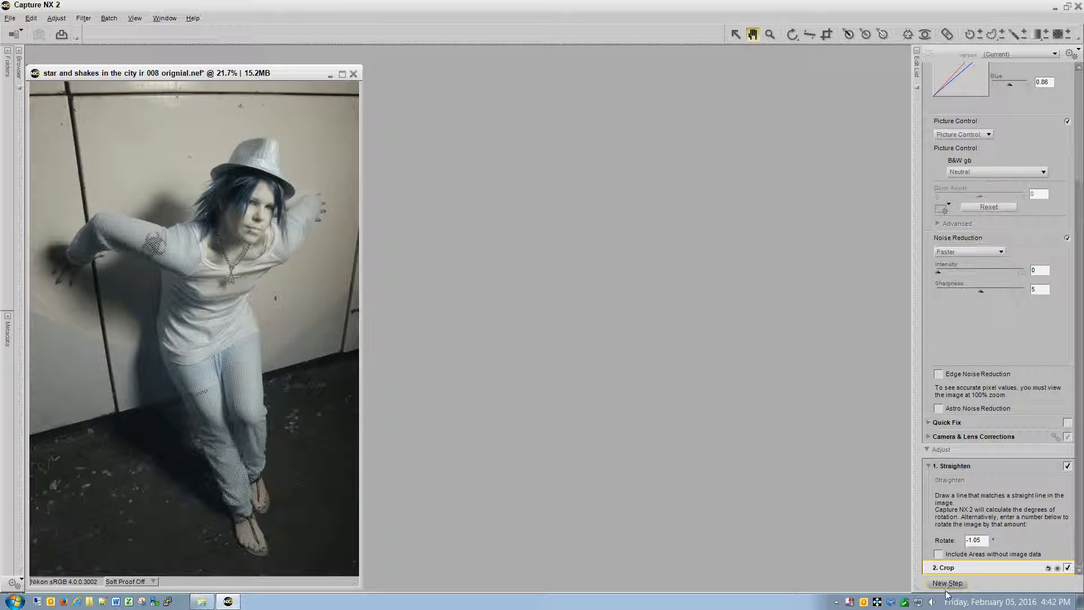
Add a Black and White Conversion step with brightness 20 and contrast 5, then a new empty step.
click(947, 582)
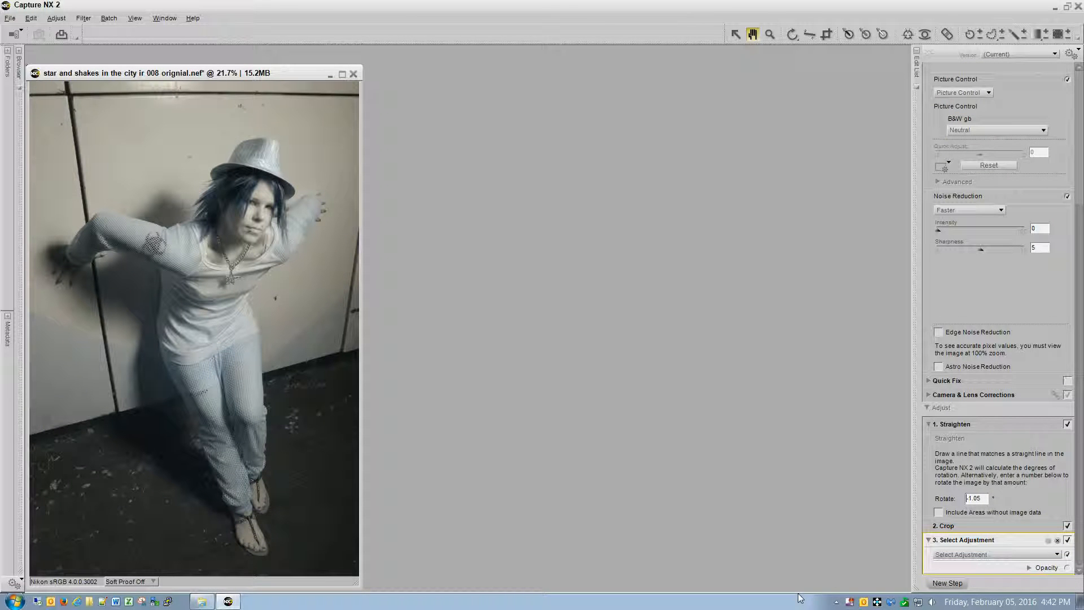
click(973, 553)
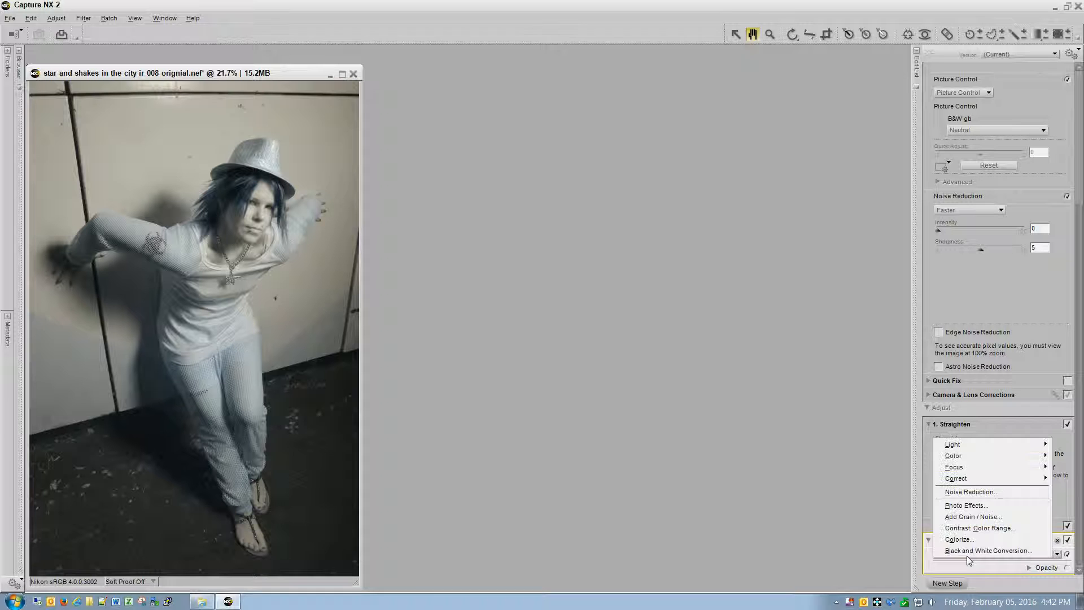
mouse_move(989, 550)
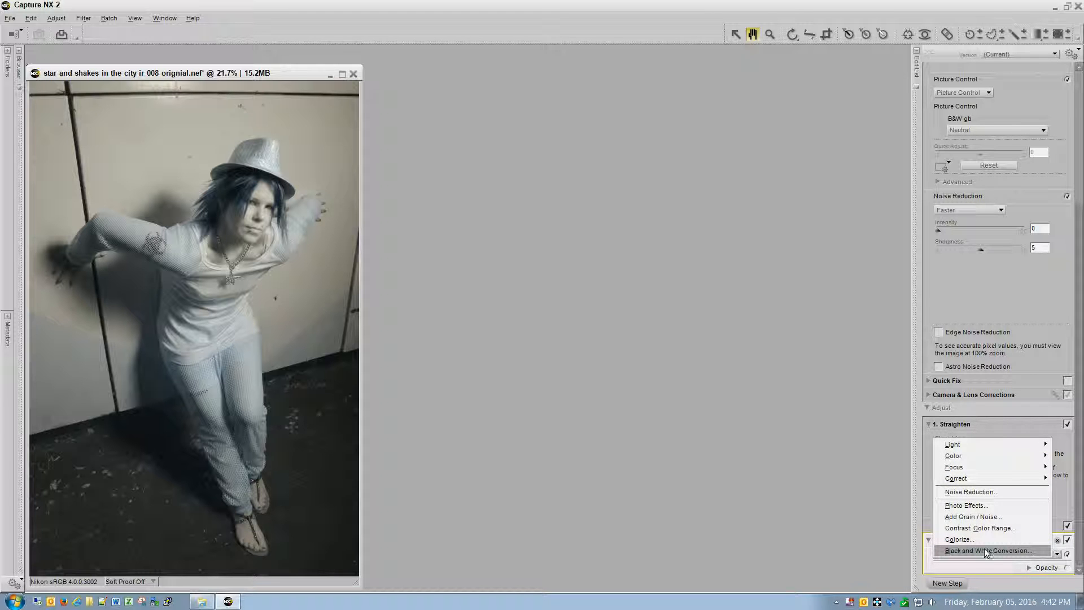
click(991, 550)
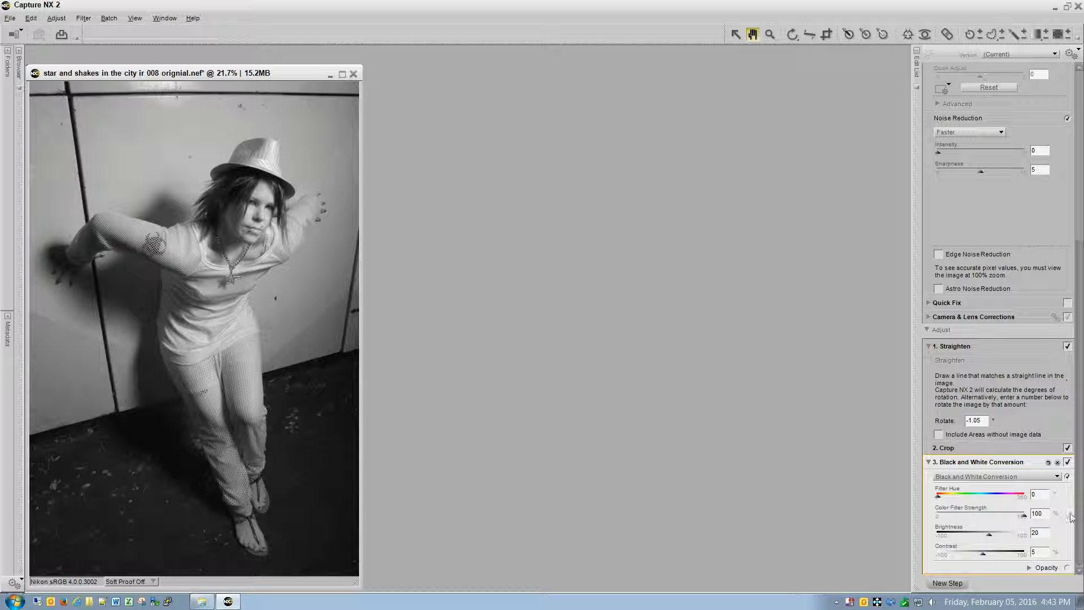
mouse_move(947, 583)
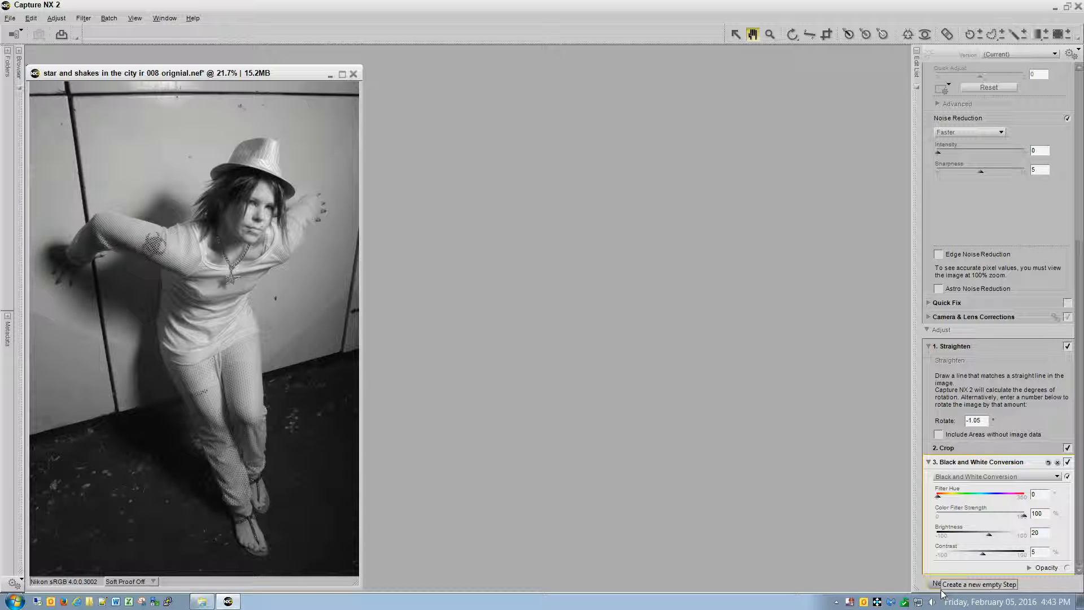
click(978, 584)
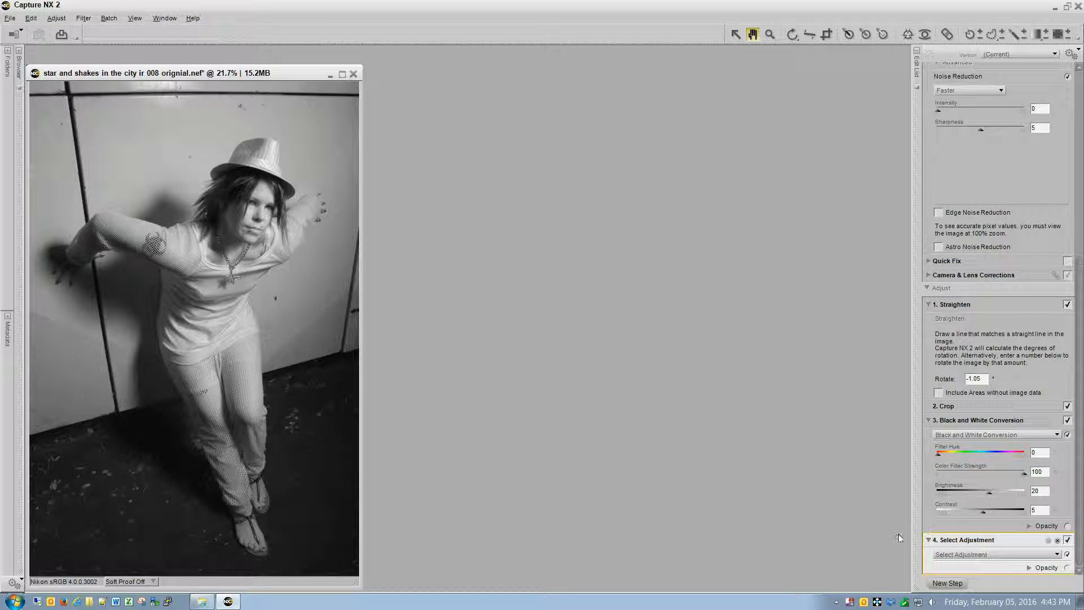
mouse_move(202, 161)
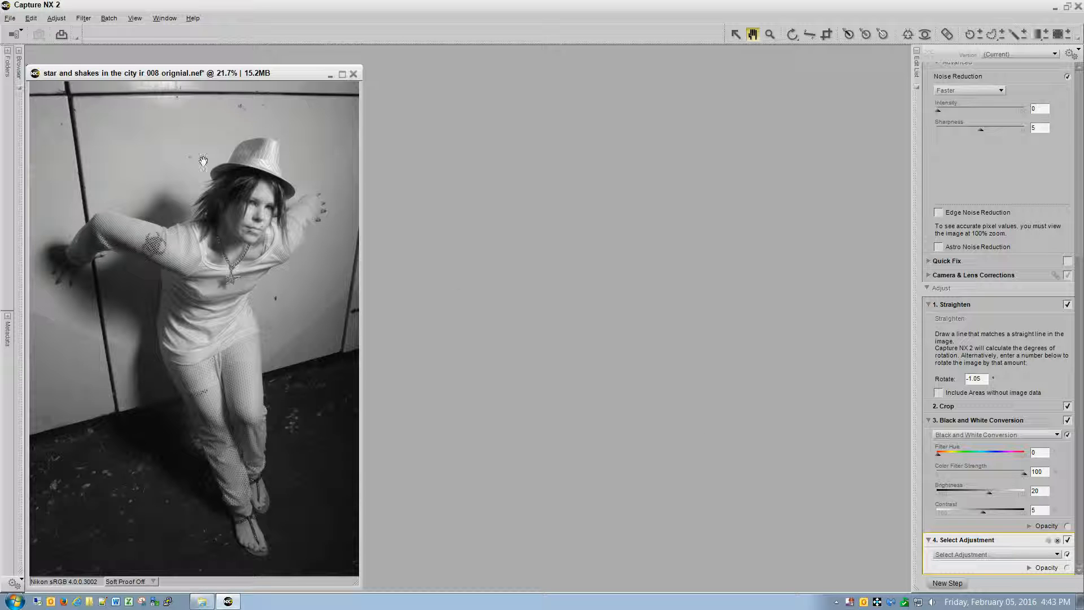
click(57, 18)
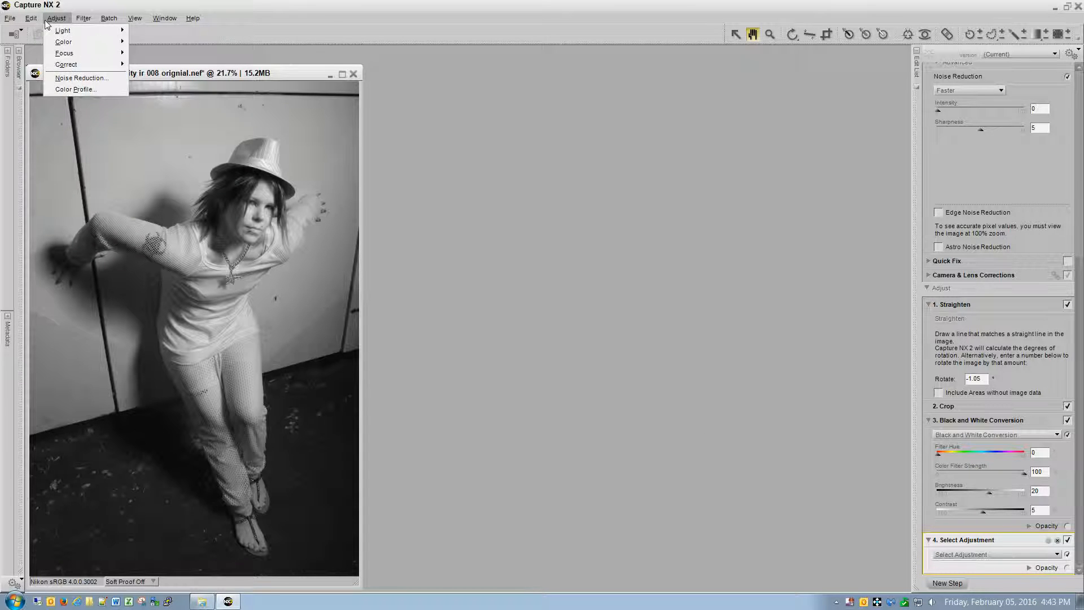
click(31, 18)
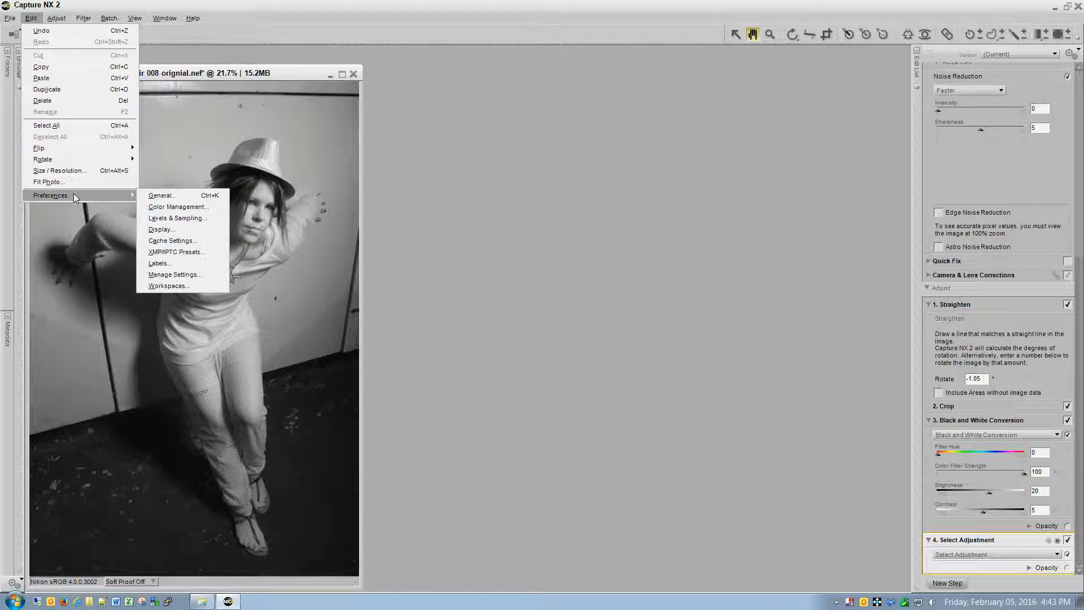
click(177, 218)
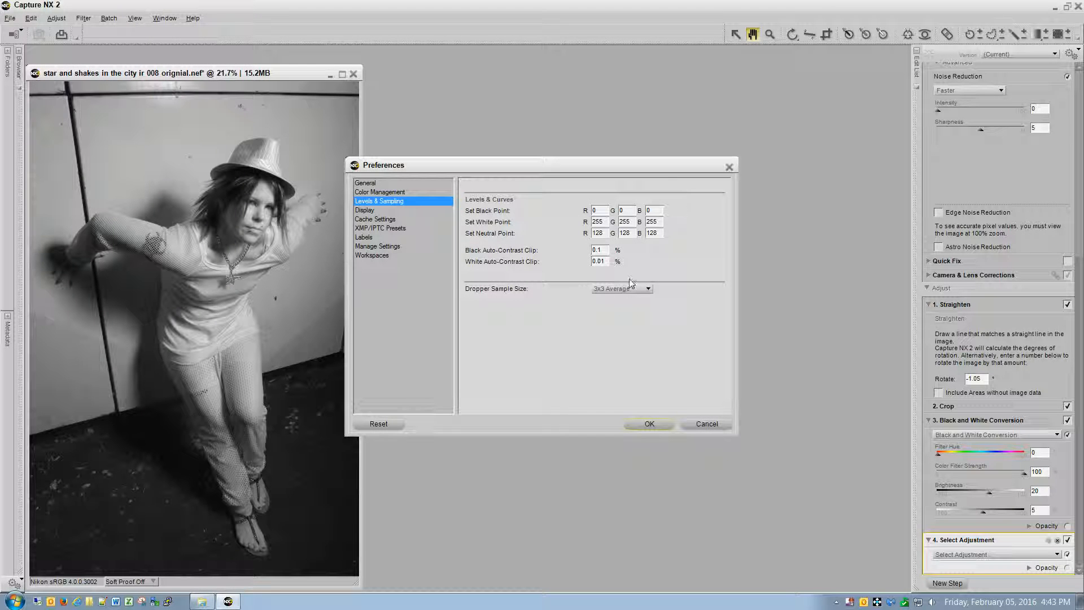
mouse_move(548, 259)
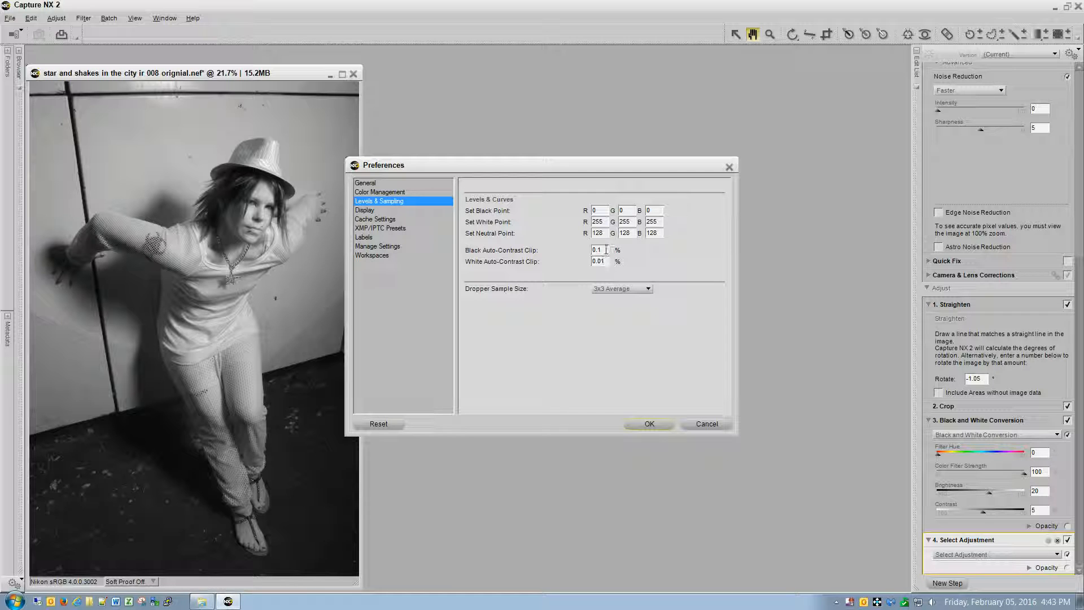
mouse_move(540, 277)
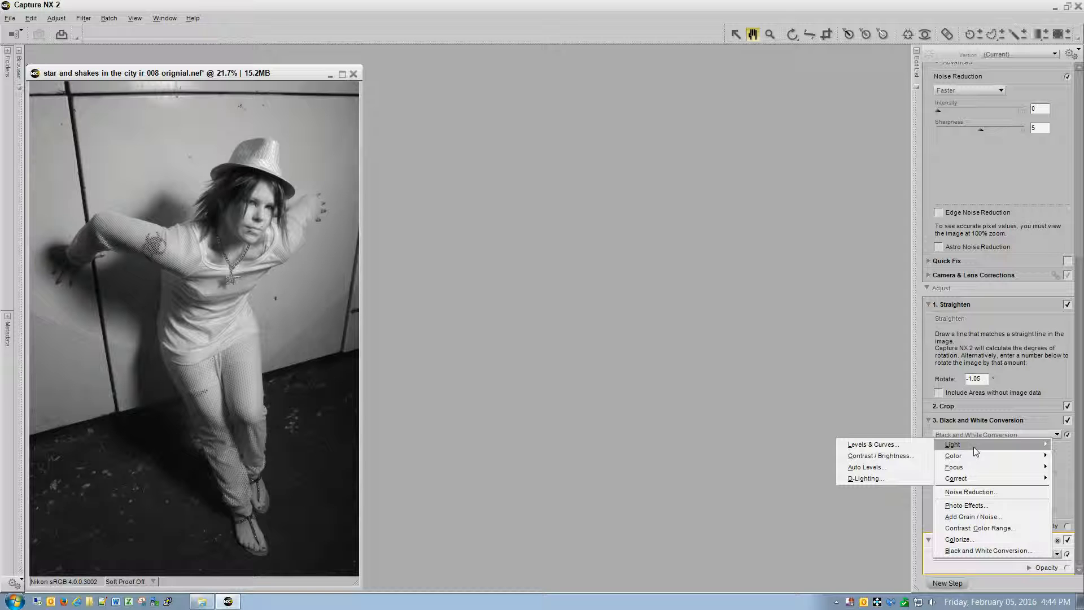
mouse_move(873, 444)
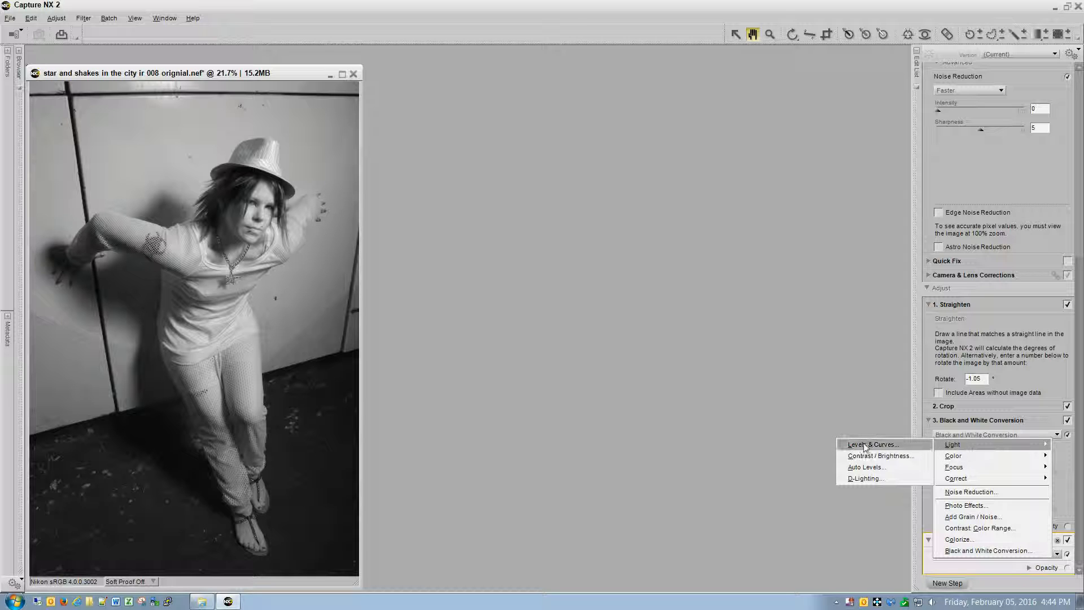
Add a Light > Levels & Curves adjustment with black point 3 and white point 235.
click(873, 443)
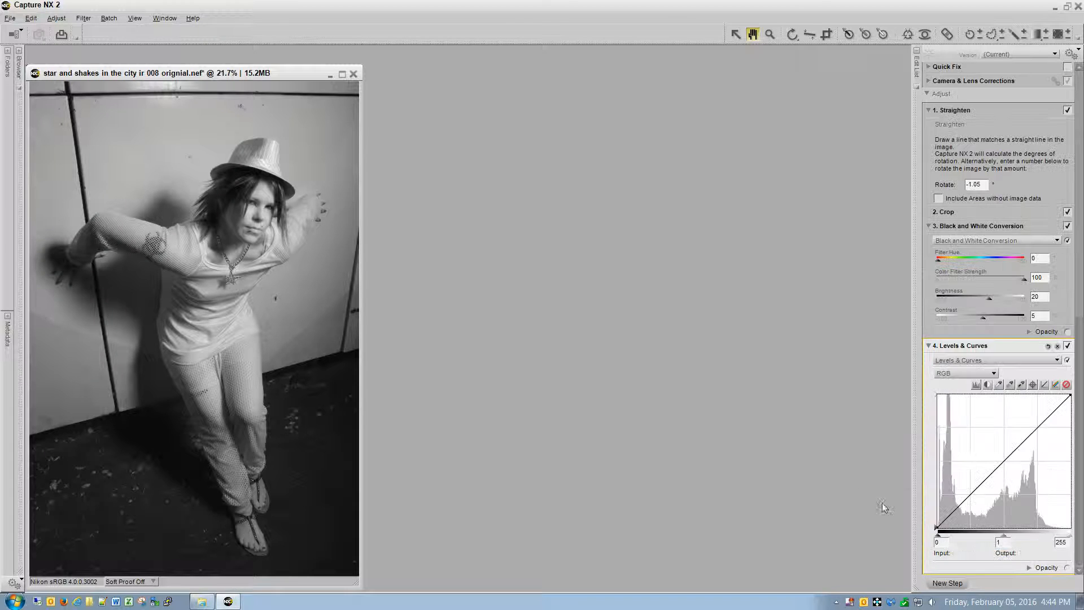
mouse_move(986, 384)
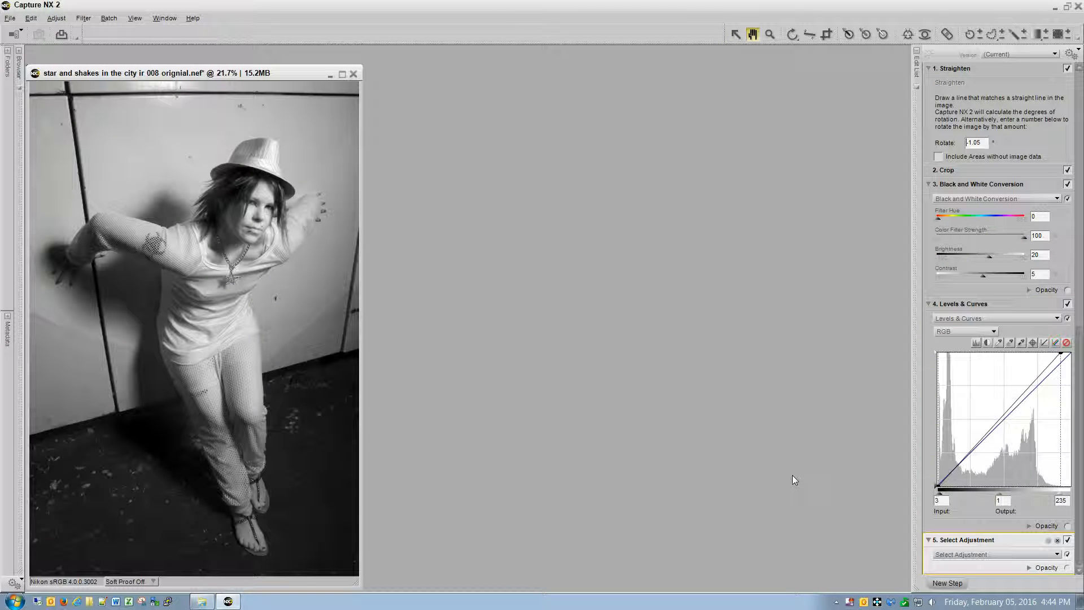
mouse_move(971, 591)
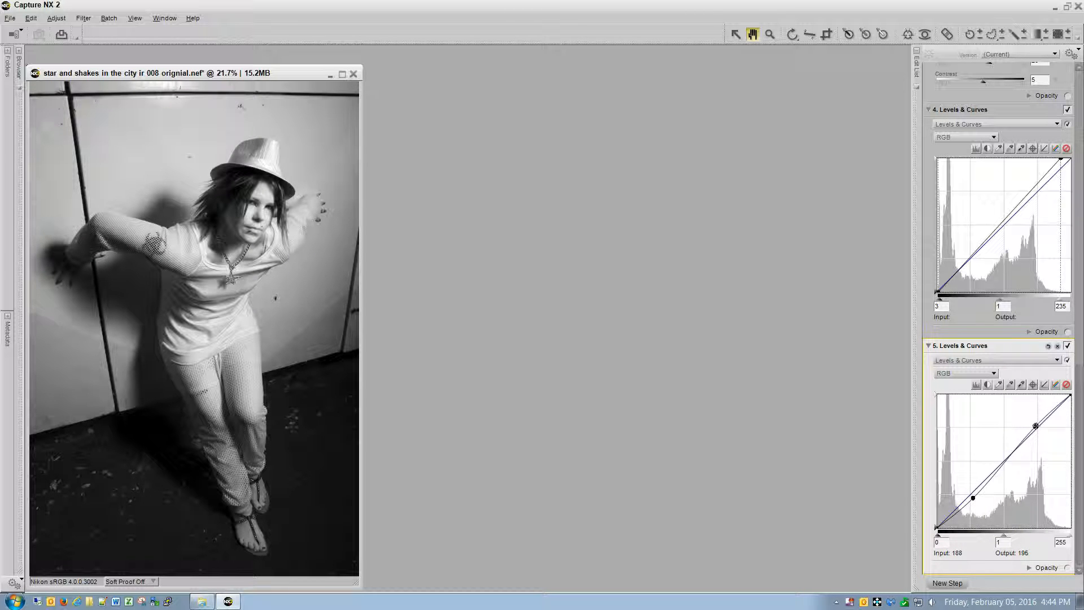
Shape a gentle S-curve—highlights raised, shadows deepened—for extra contrast, then add an empty step.
click(1066, 384)
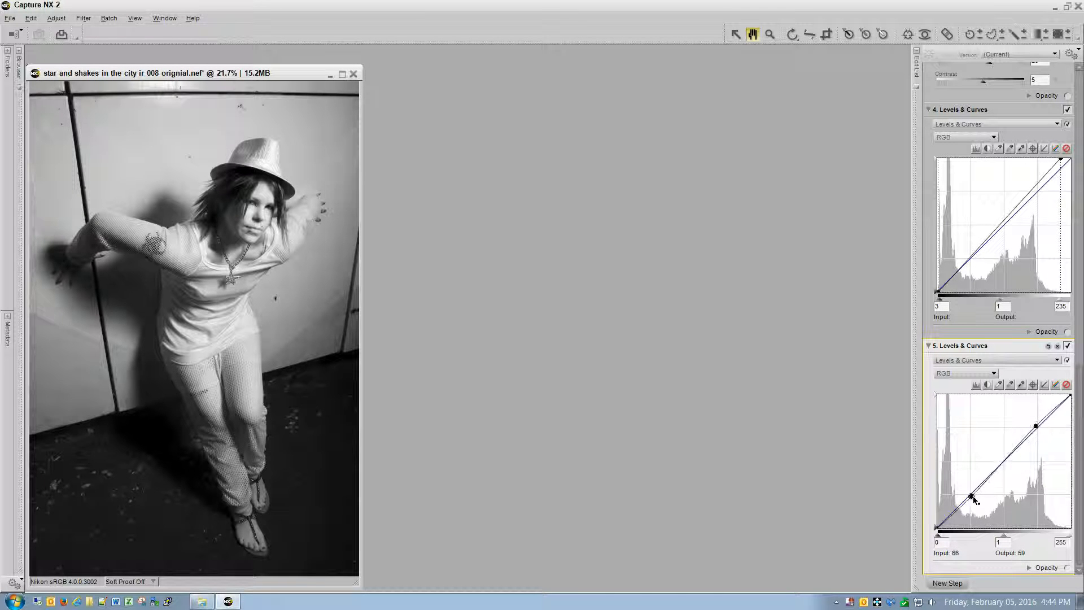
click(1064, 384)
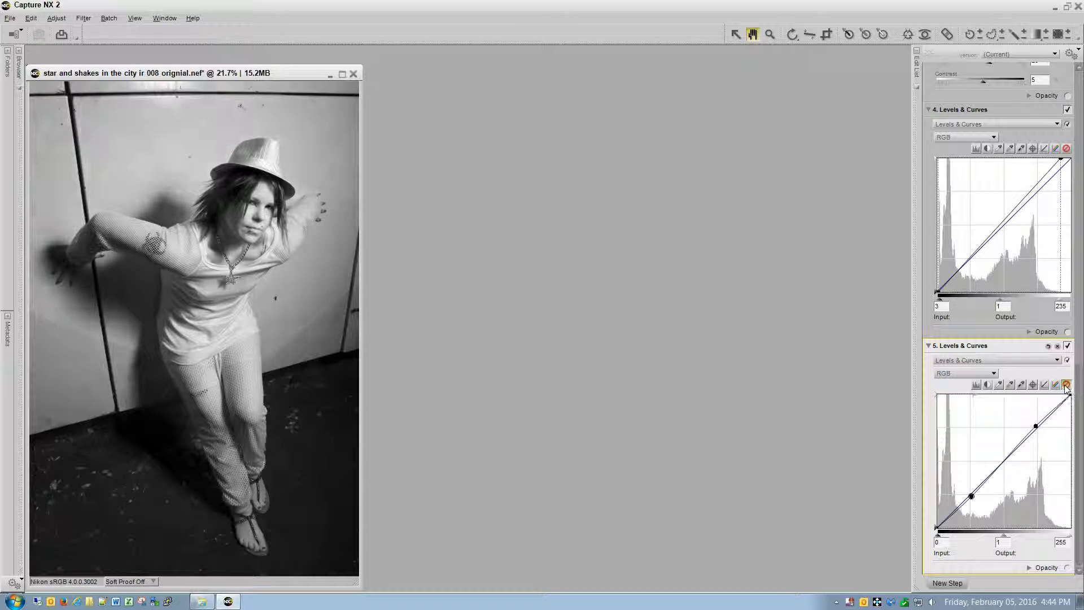
click(1066, 384)
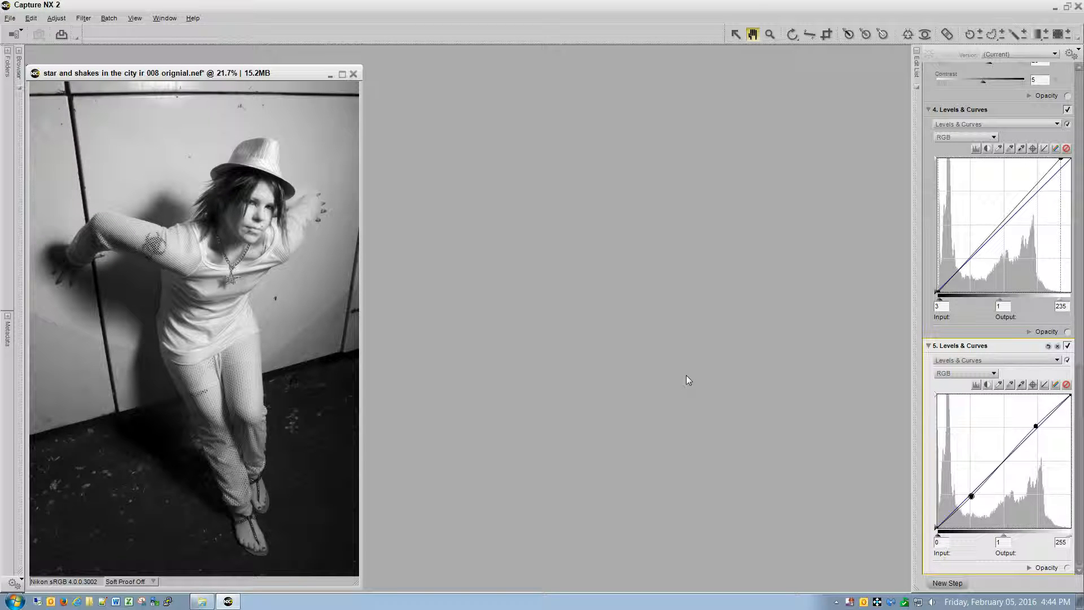
click(947, 583)
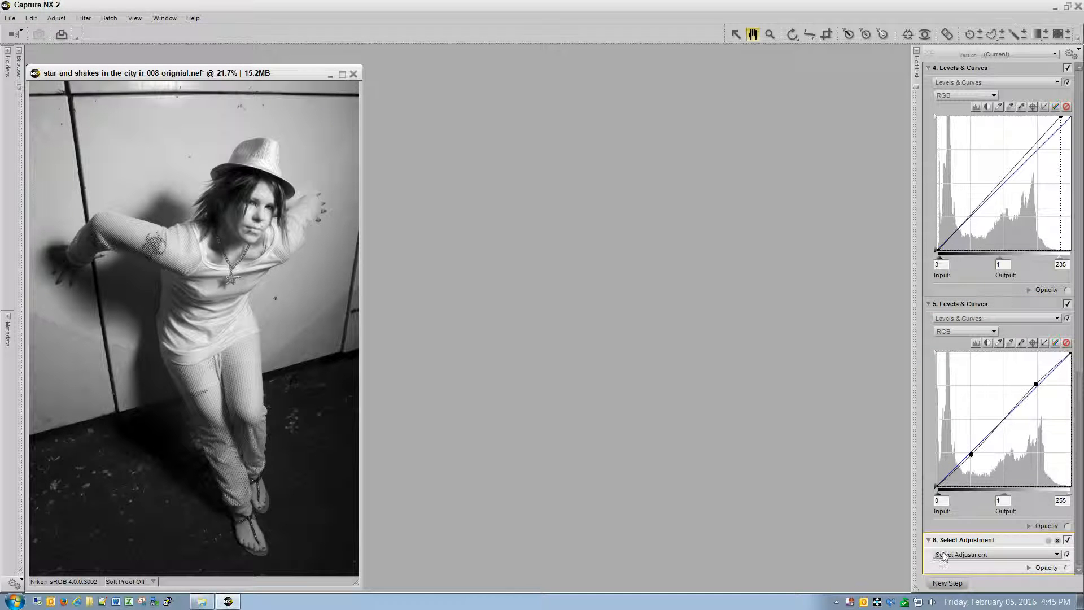
Add a Focus > High Pass step, radius 1, viewed at 100% and blended in Overlay mode.
click(992, 553)
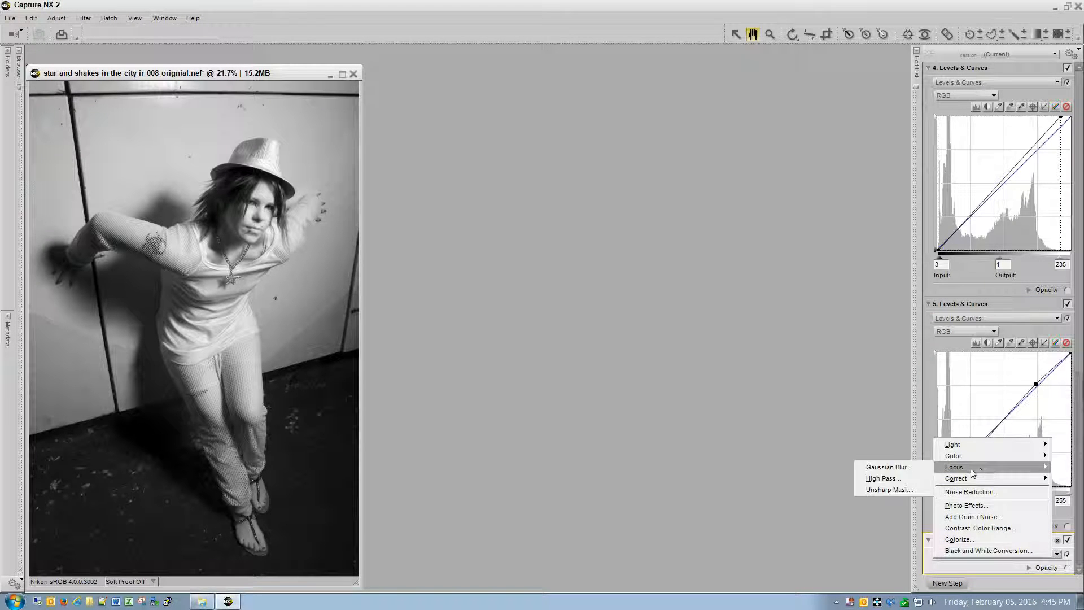
click(882, 478)
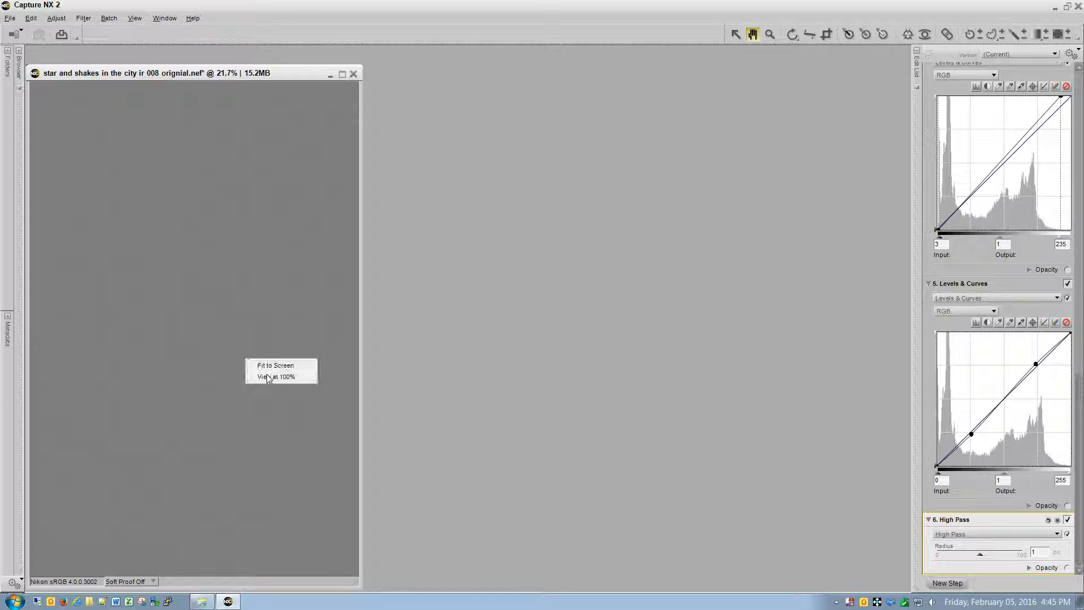
click(275, 376)
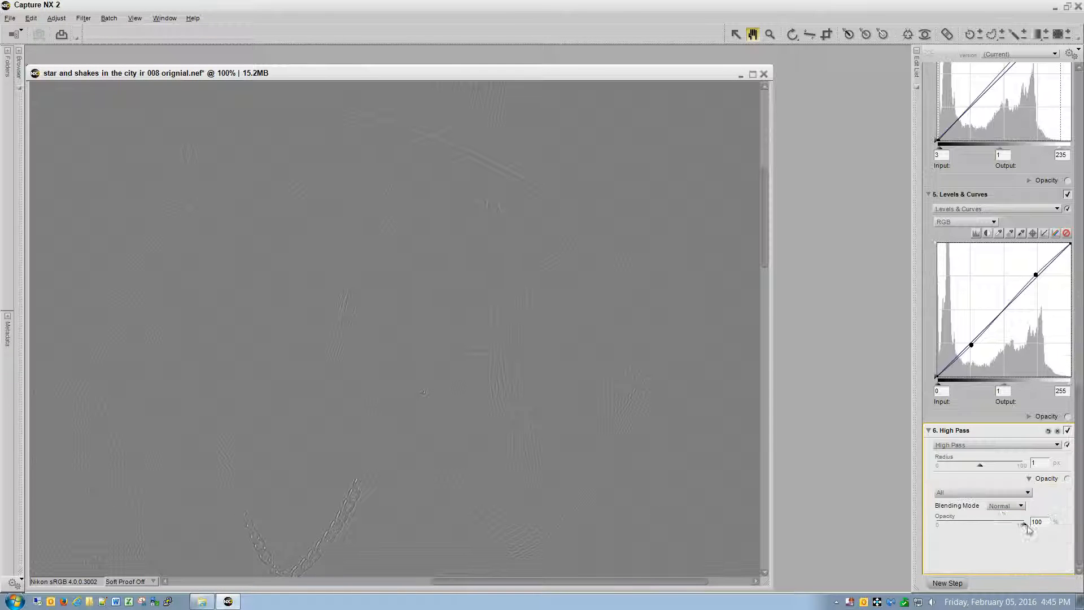
click(1014, 506)
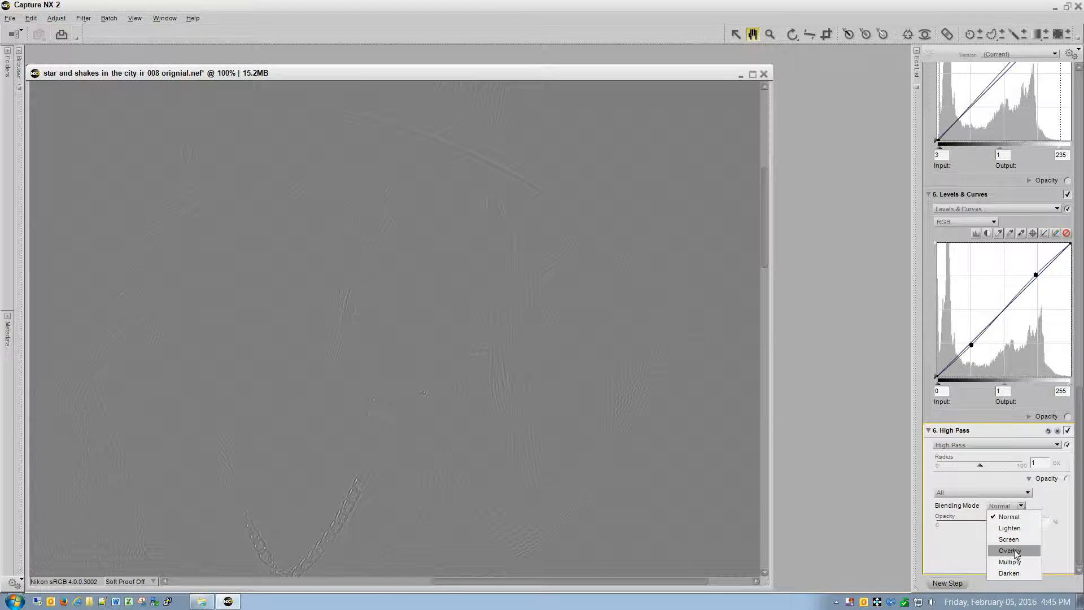
click(1009, 550)
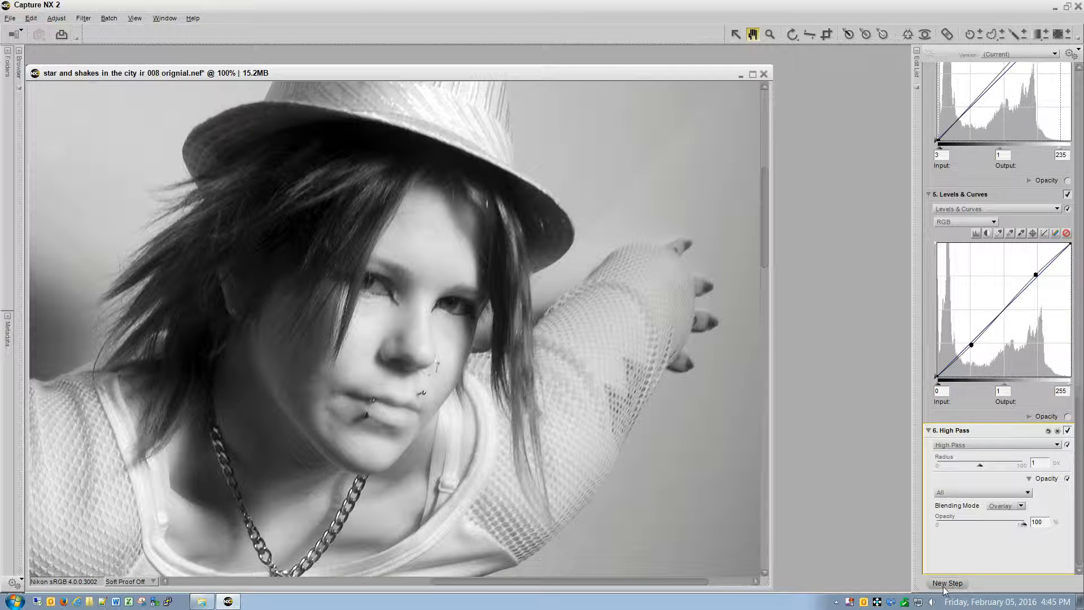
Add an empty seventh step, remove it, and add a fresh empty step for the eye sharpening.
click(946, 583)
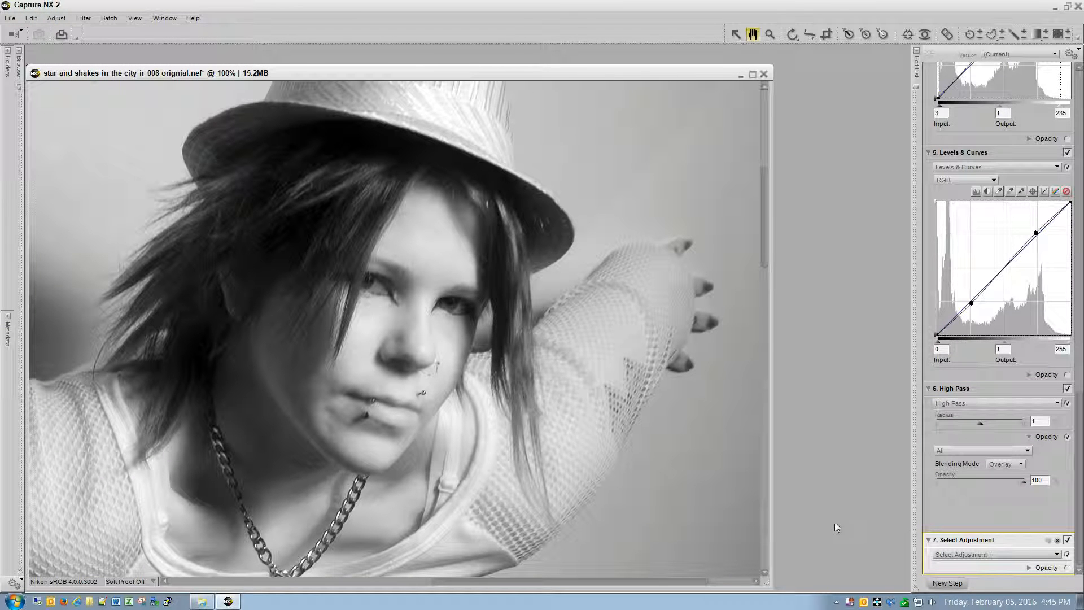
click(990, 553)
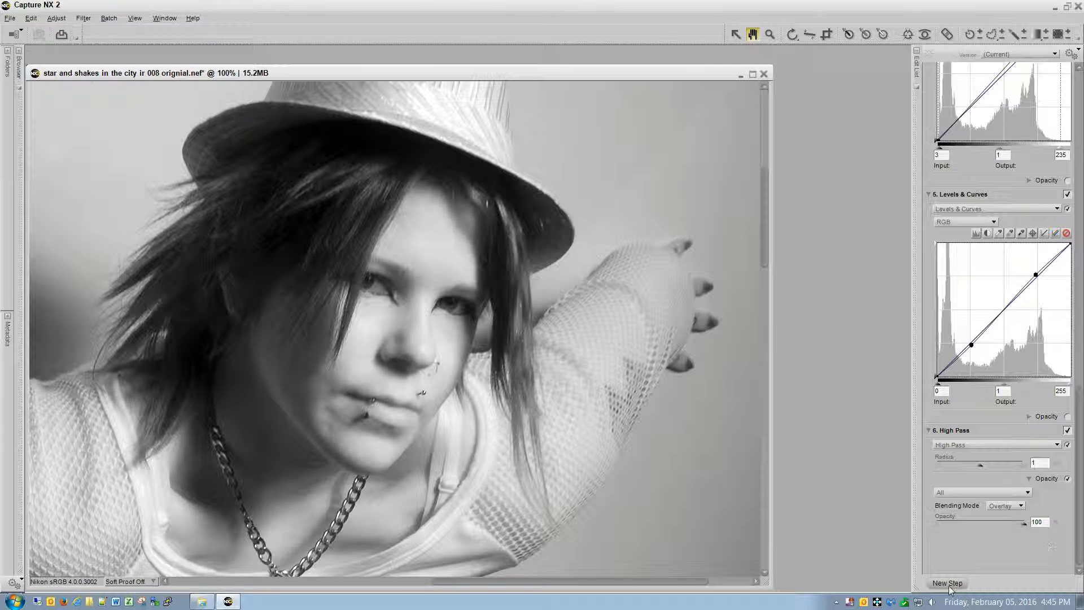
click(946, 583)
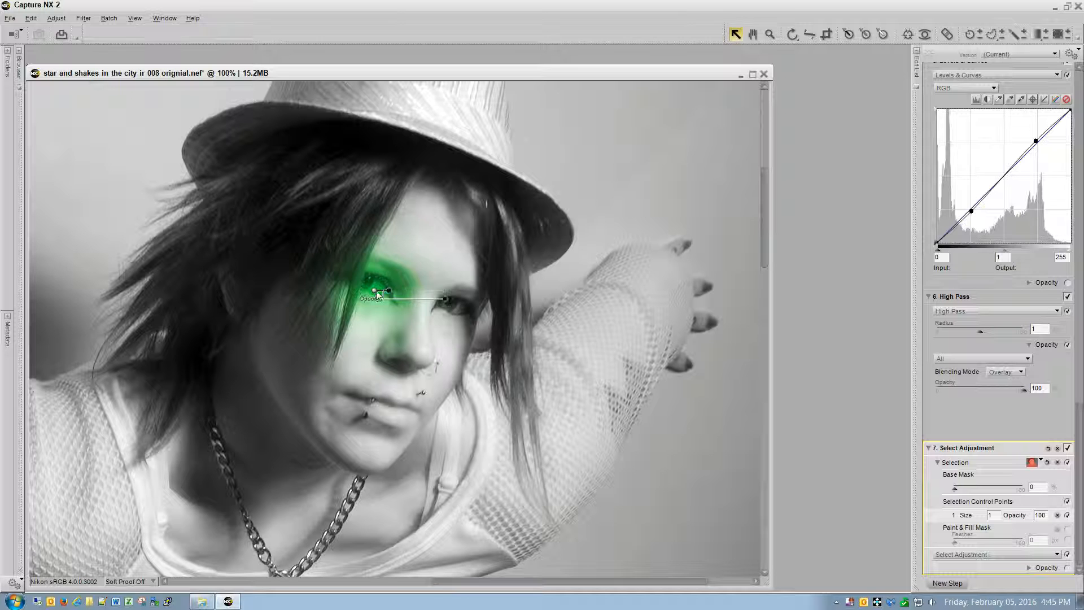
Duplicate the eye control point to the other eye, set High Pass radius 5 in Overlay, and toggle to compare.
right_click(377, 297)
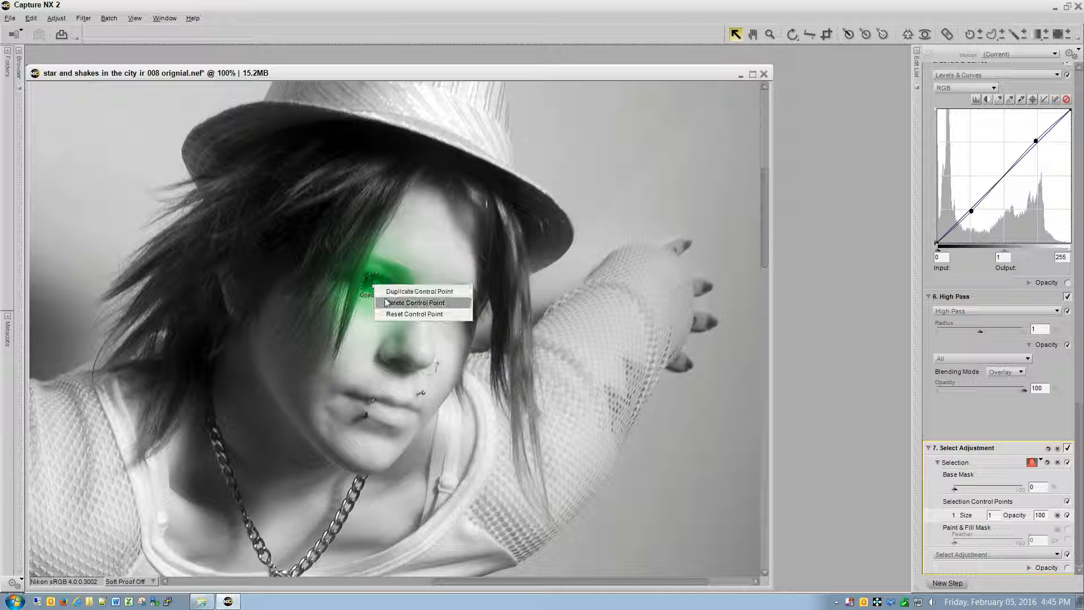
click(418, 290)
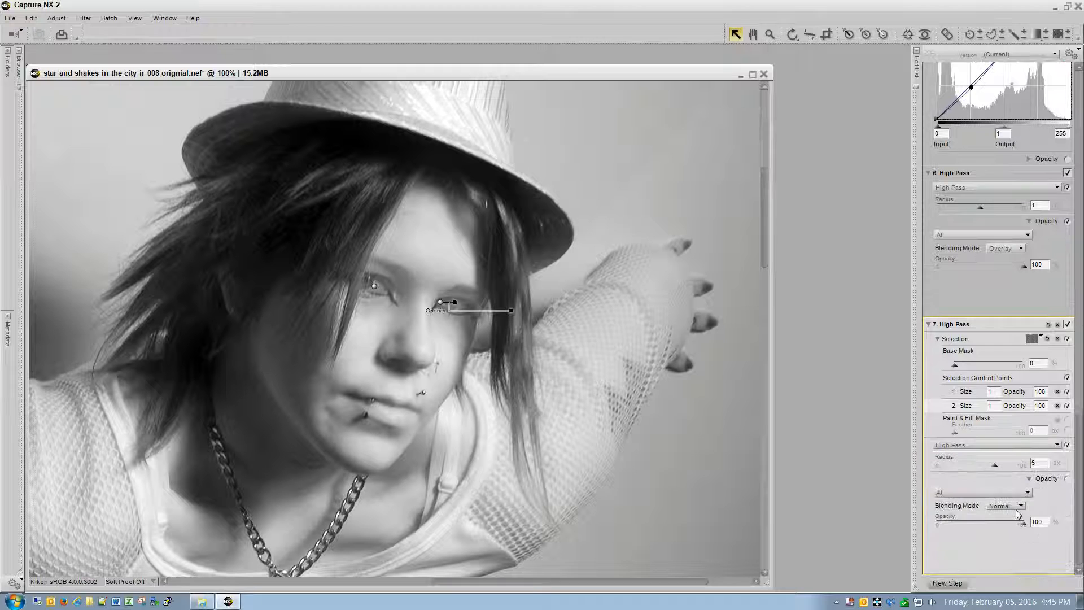
click(1003, 506)
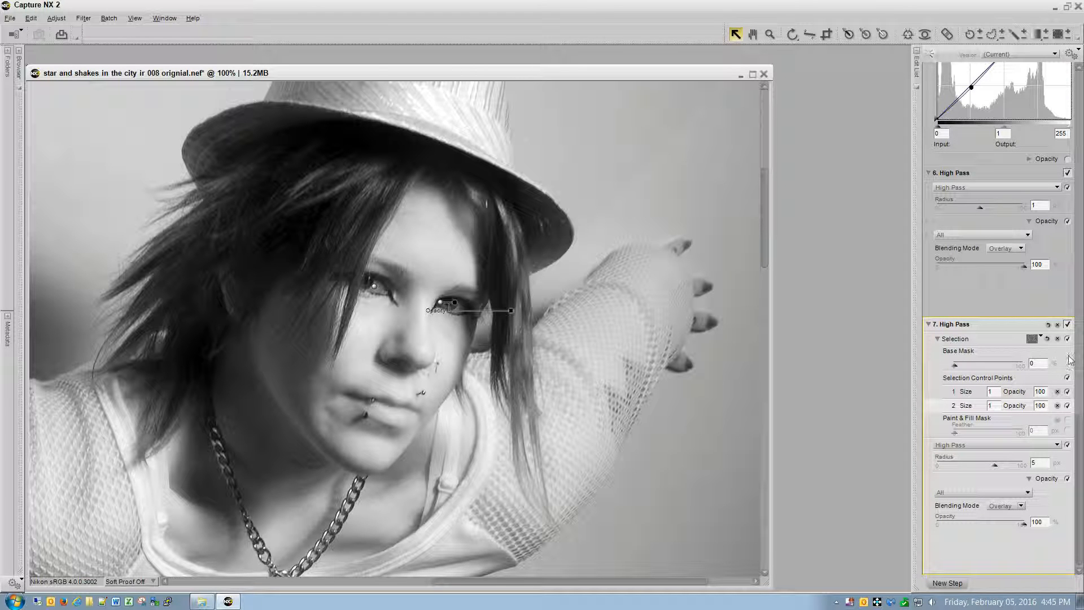
mouse_move(1069, 325)
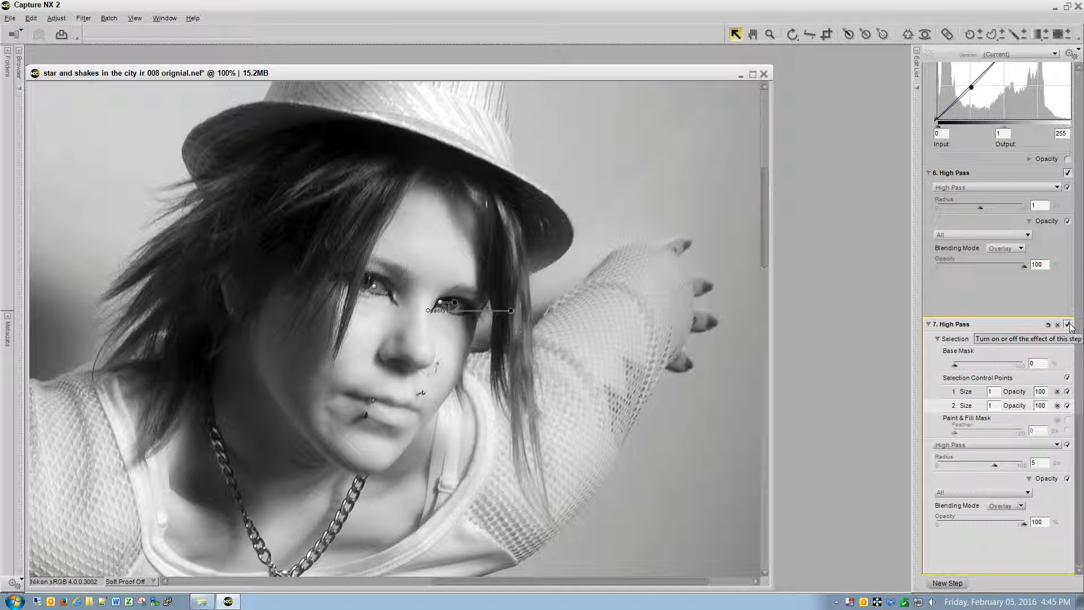
click(1069, 324)
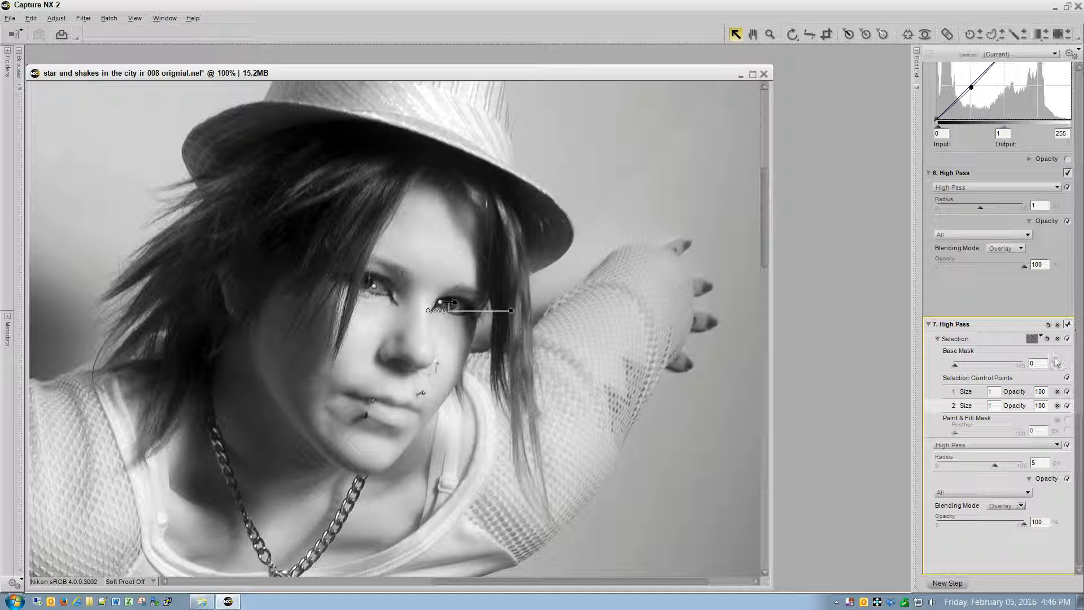
click(752, 34)
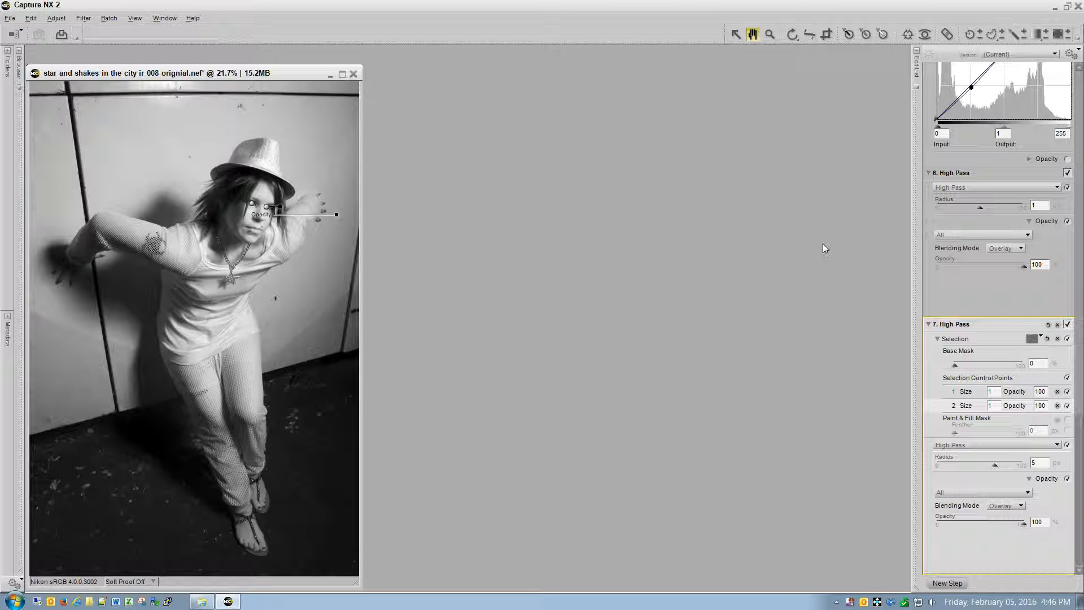
mouse_move(947, 583)
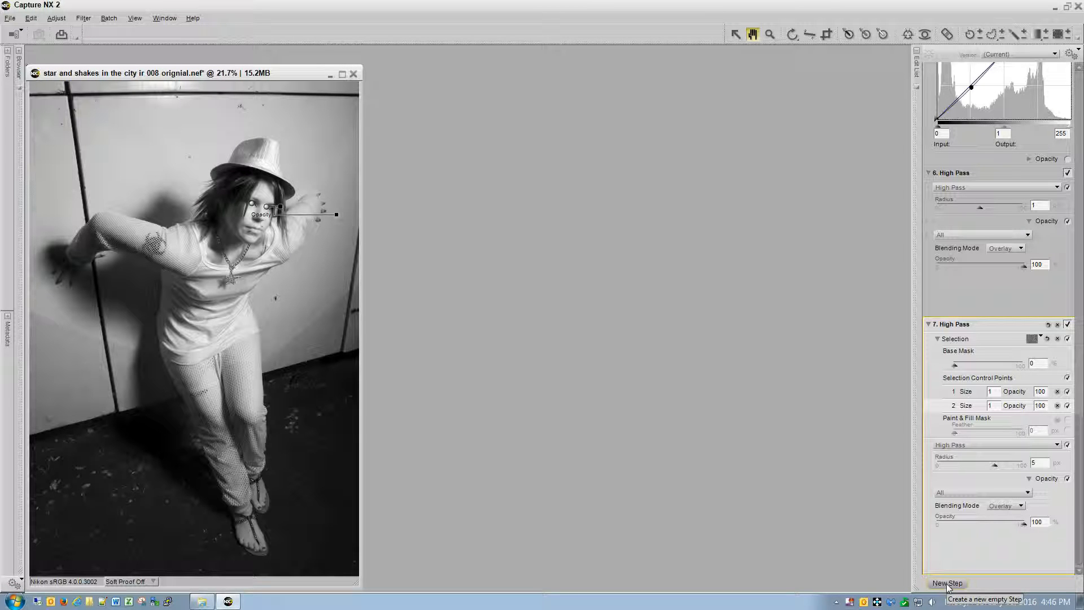
Add an Edit > Size / Resolution step resampling the portrait to 1365 x 2048 pixels at 300 dpi.
click(947, 582)
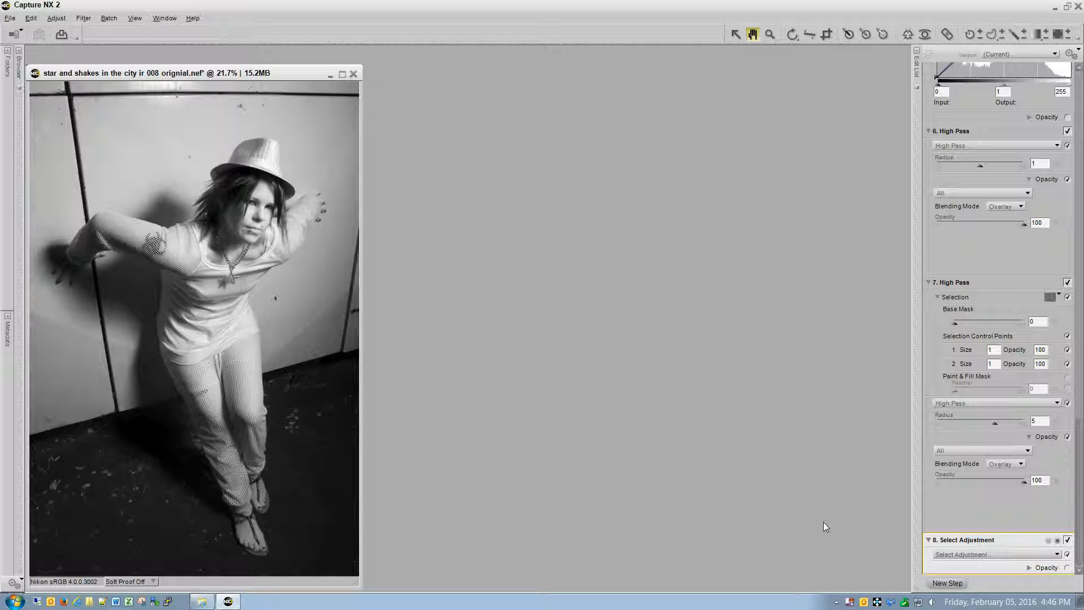
mouse_move(507, 280)
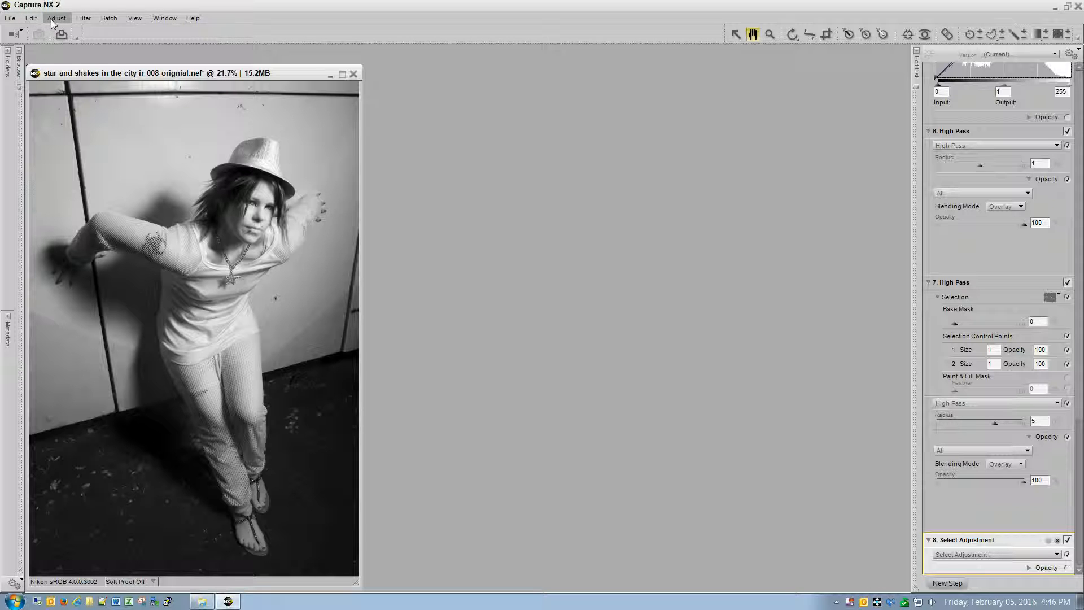
click(56, 17)
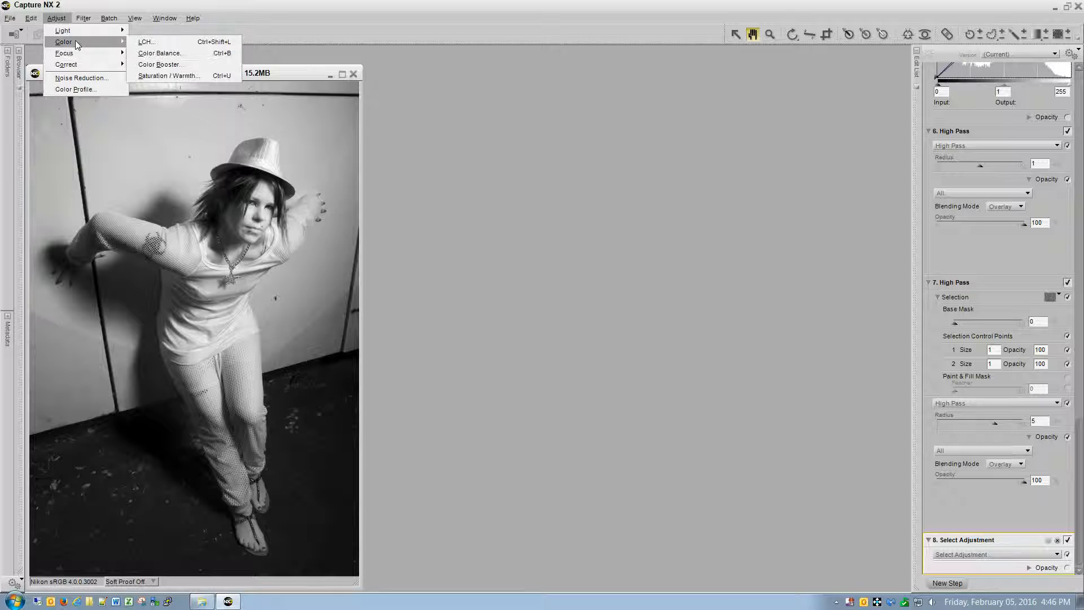
click(30, 18)
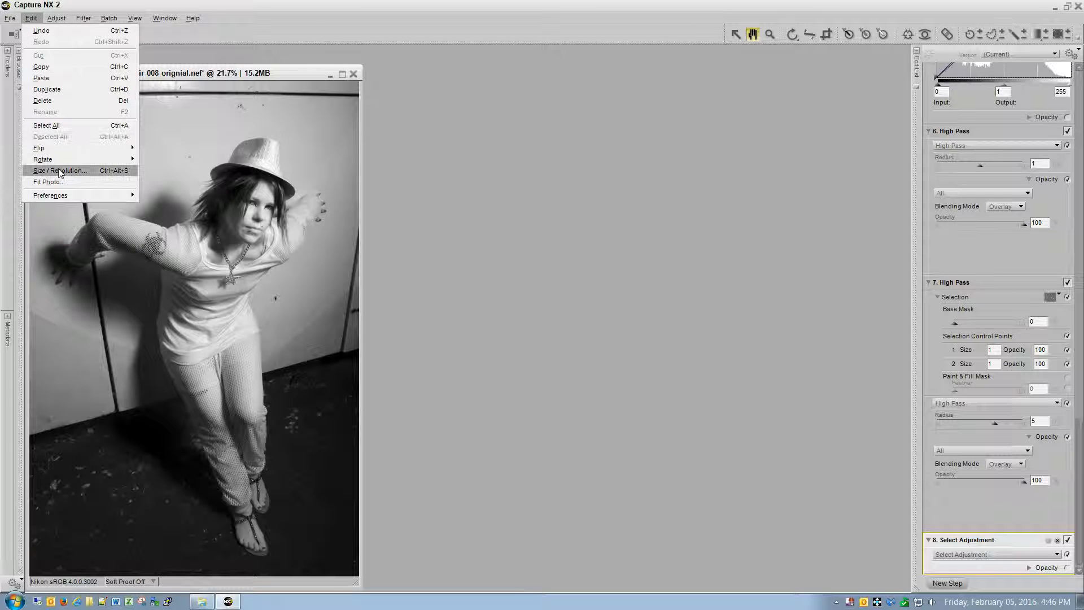
click(60, 171)
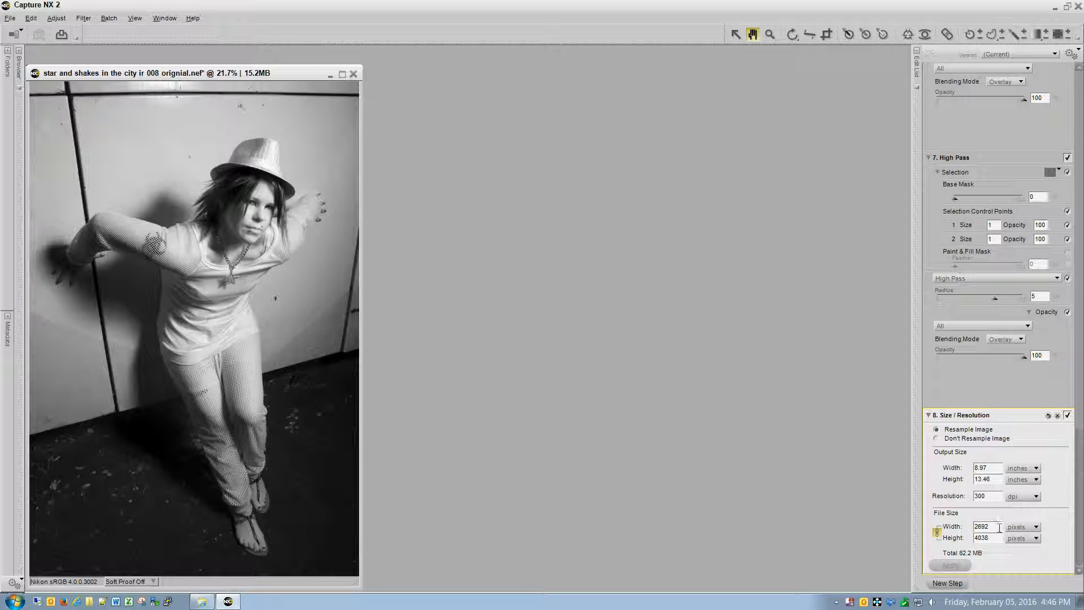
triple_click(981, 538)
text(2048)
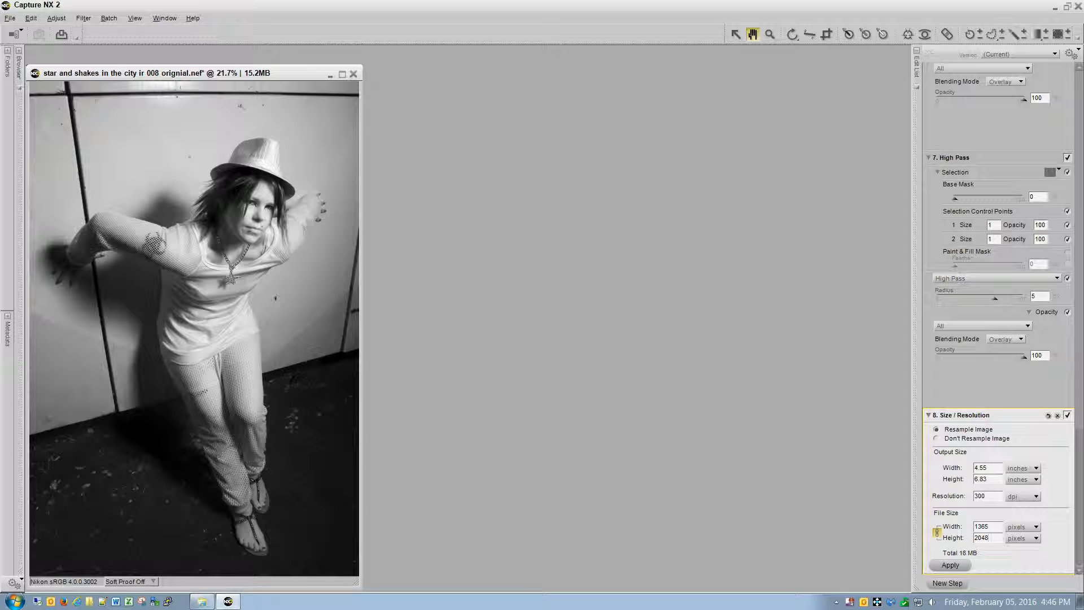
click(950, 565)
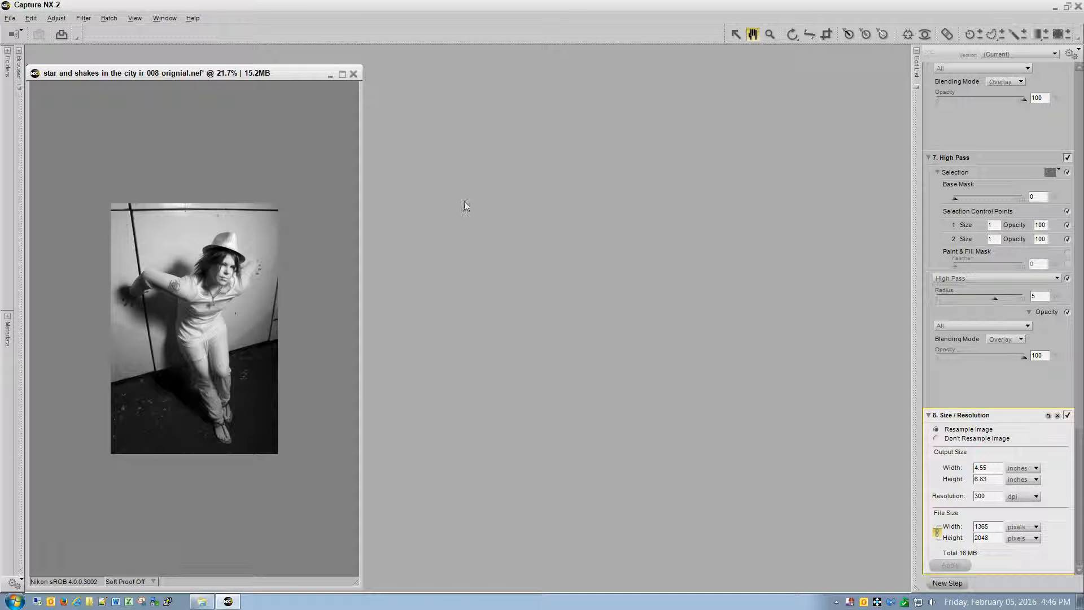
Save the edited original, then begin saving a copy under a new name.
click(10, 18)
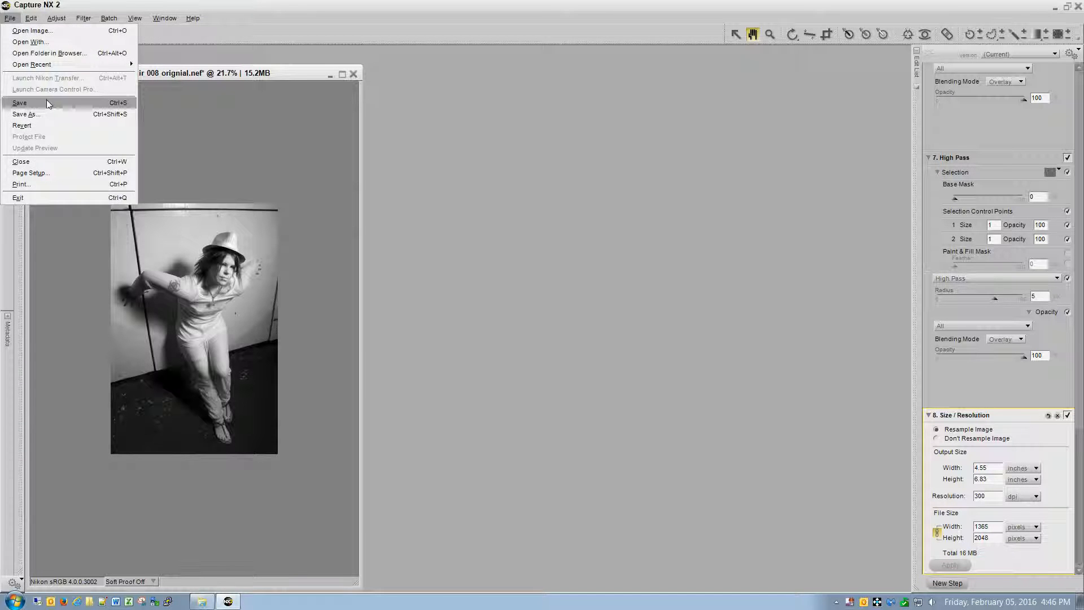
click(19, 103)
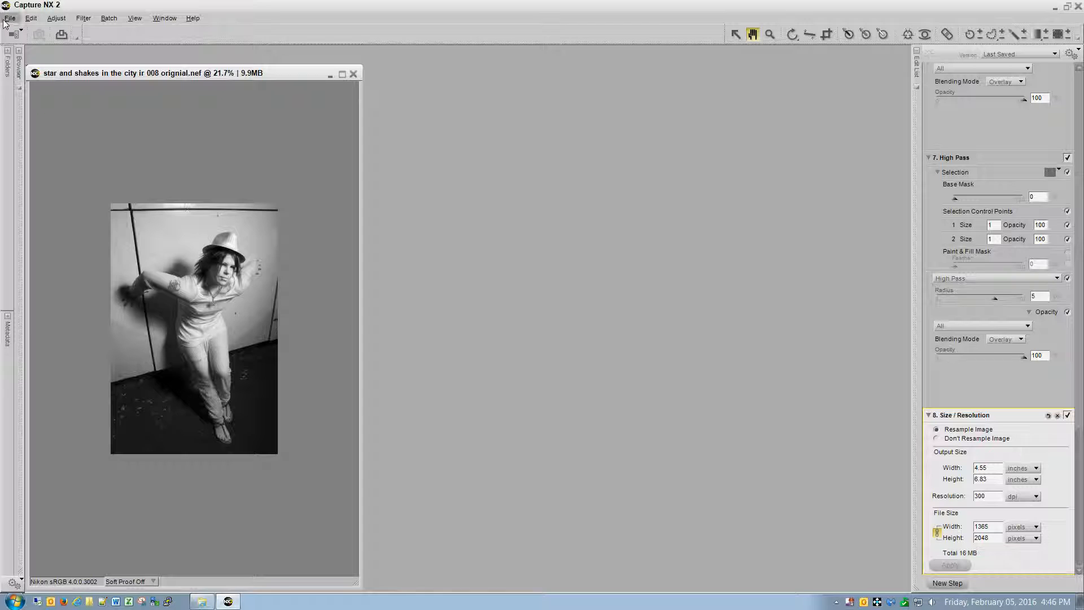
click(10, 18)
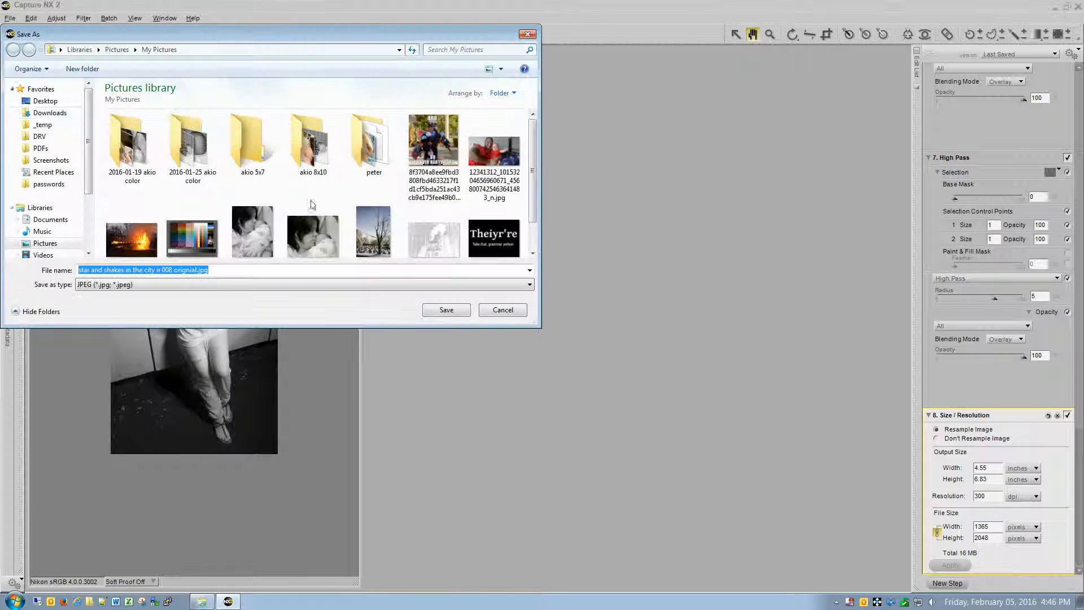
mouse_move(295, 345)
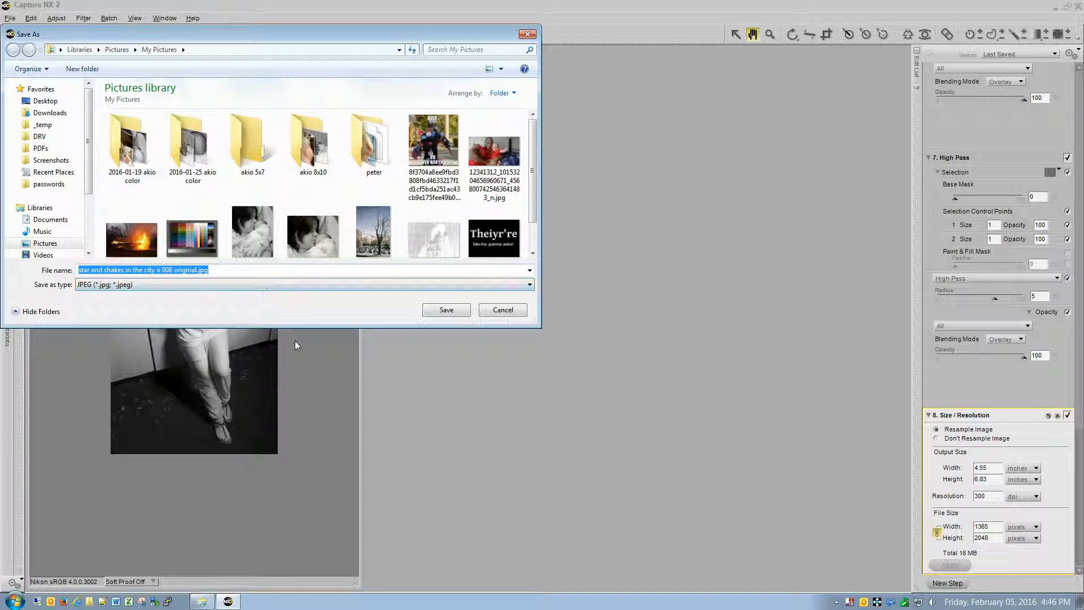
mouse_move(354, 415)
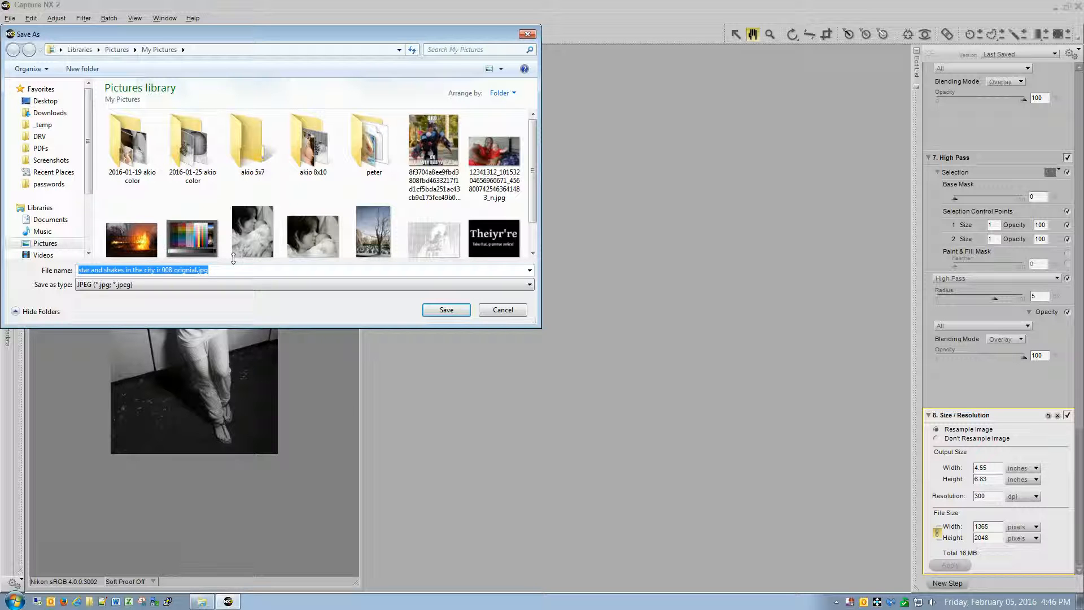
Save the copy as JPEG fb-2048.jpg at quality 100.
text(fb)
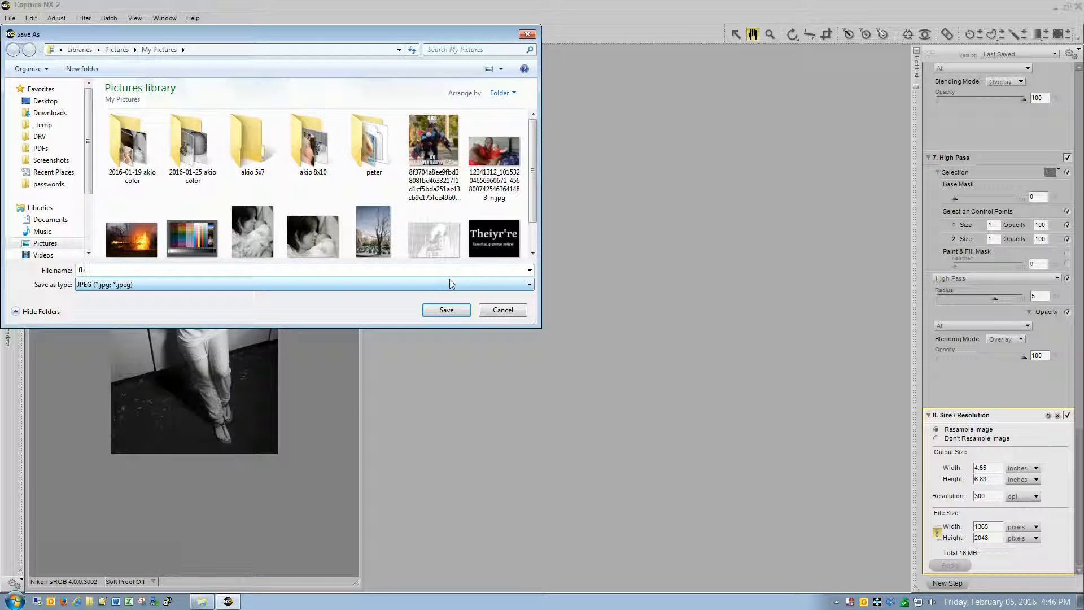
text(-2048)
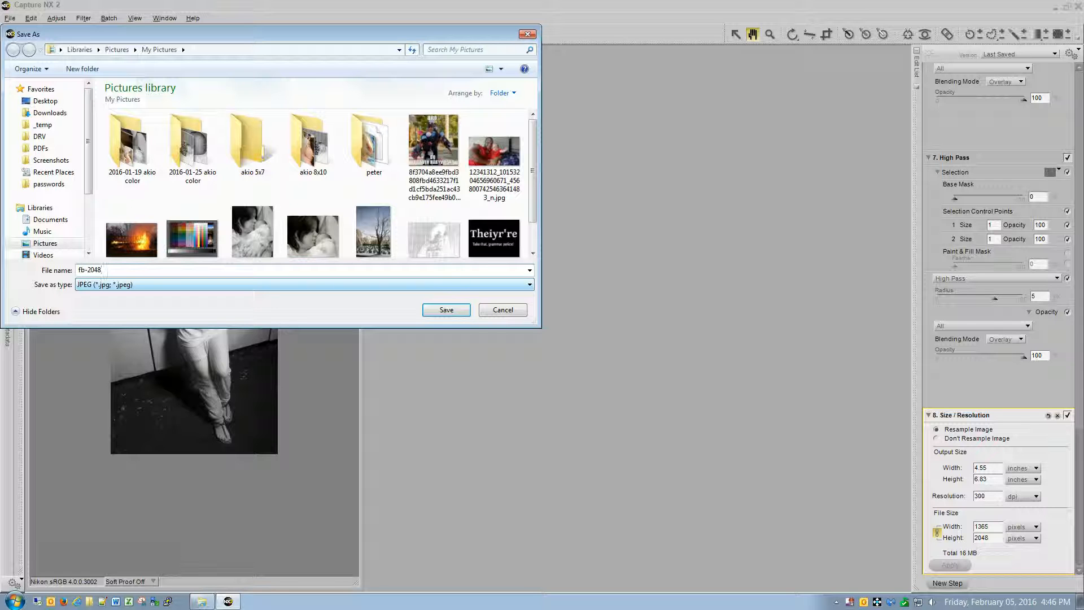
click(445, 309)
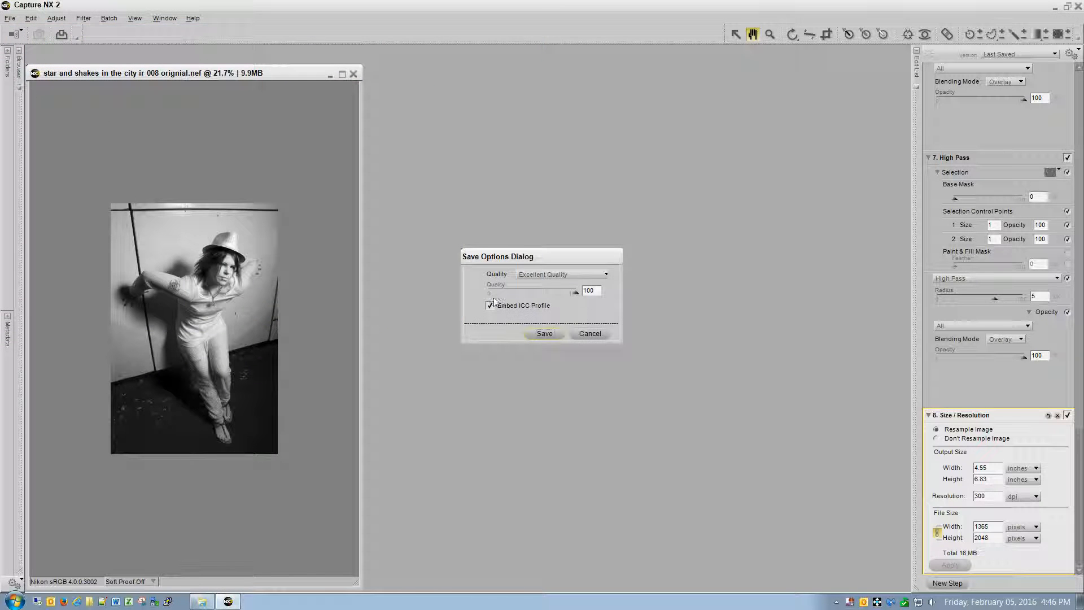
click(544, 333)
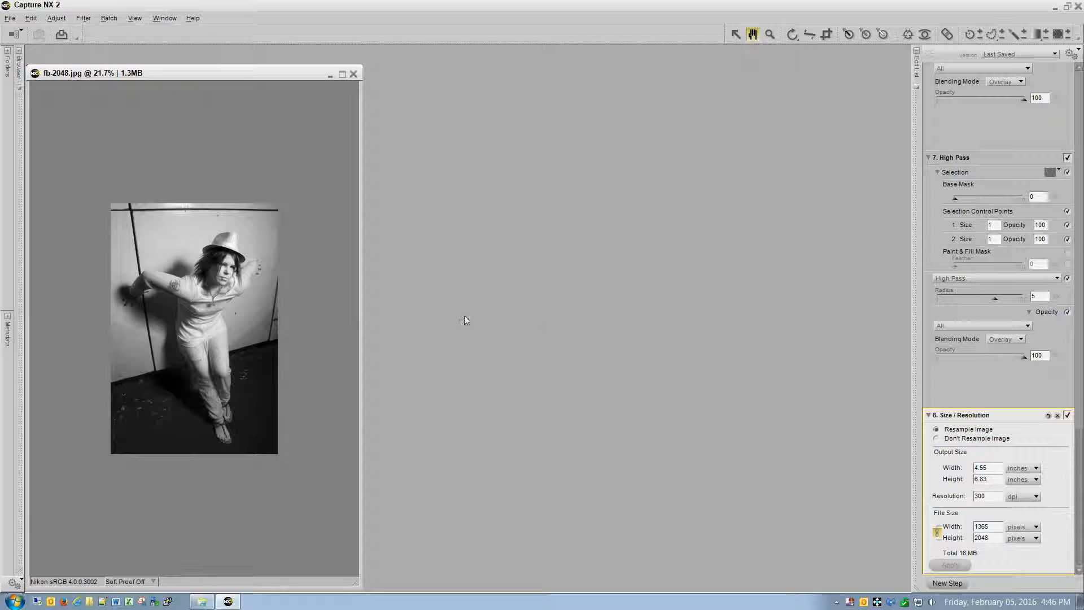